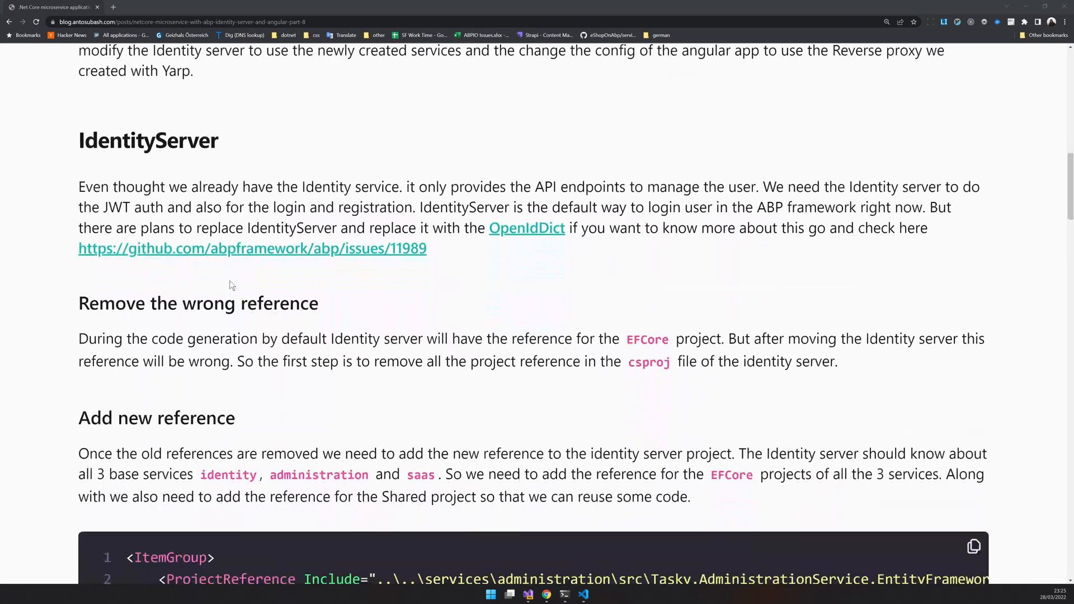
mouse_move(318, 252)
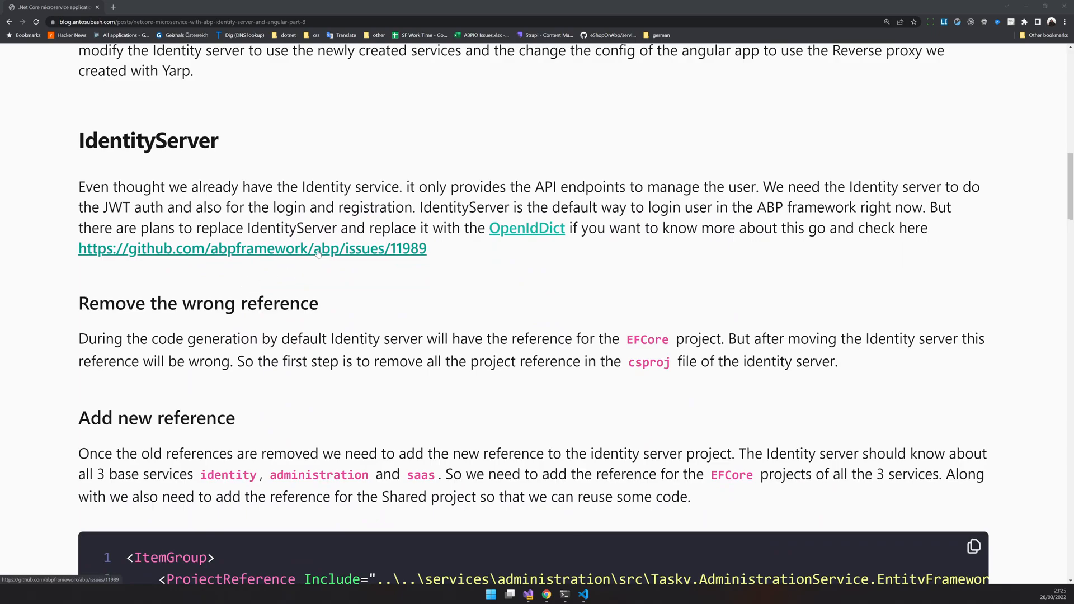
Step: Open GitHub issue #11989 about replacing IdentityServer and scroll through it
left_click(253, 248)
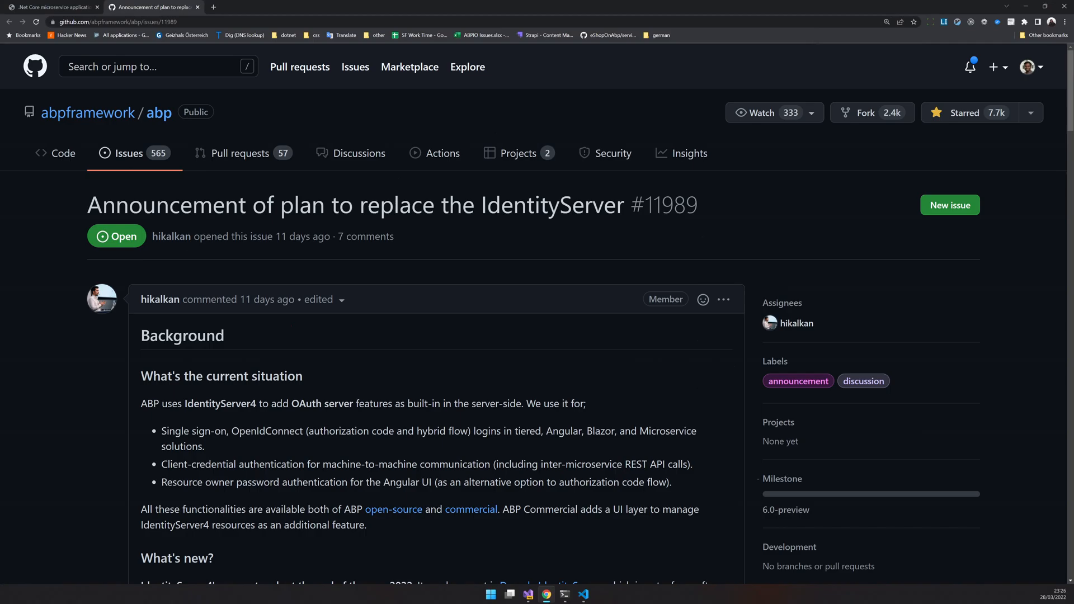
scroll("down", 3)
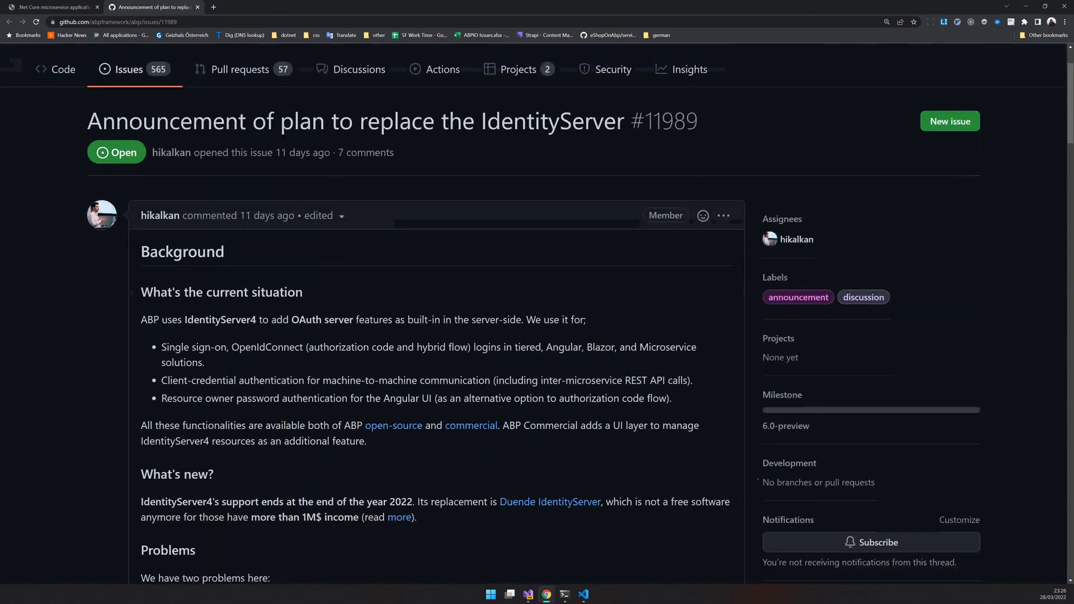
scroll("down", 3)
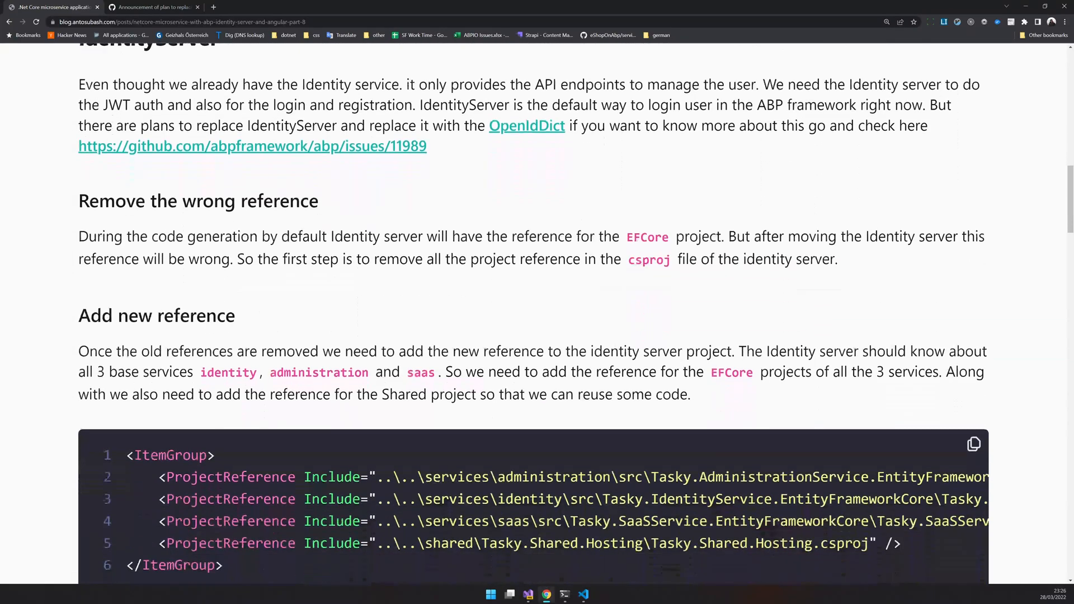
scroll("down", 3)
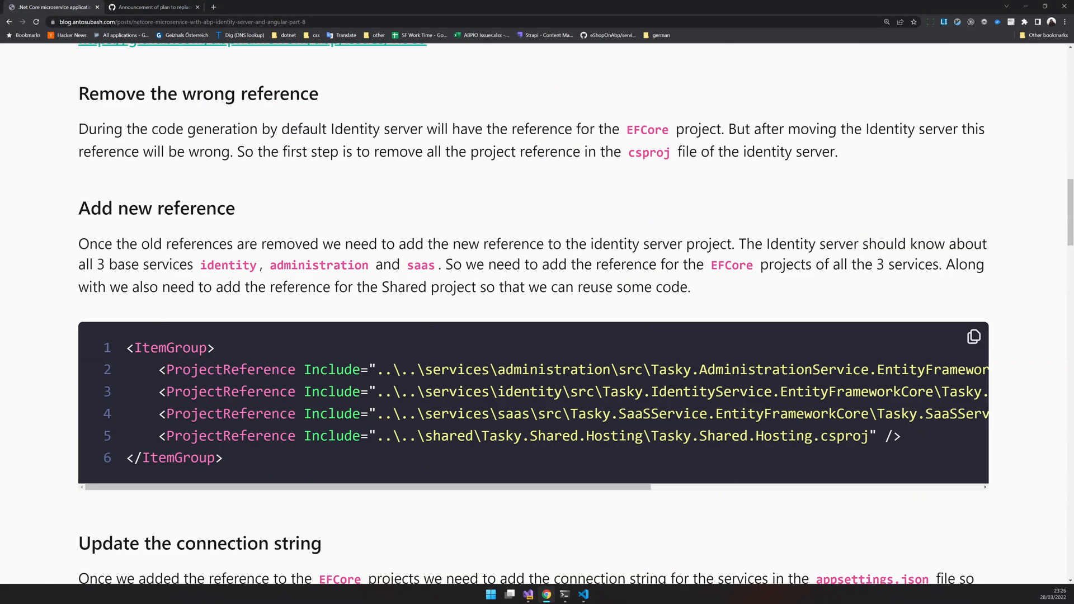
left_click_drag(200, 265, 449, 265)
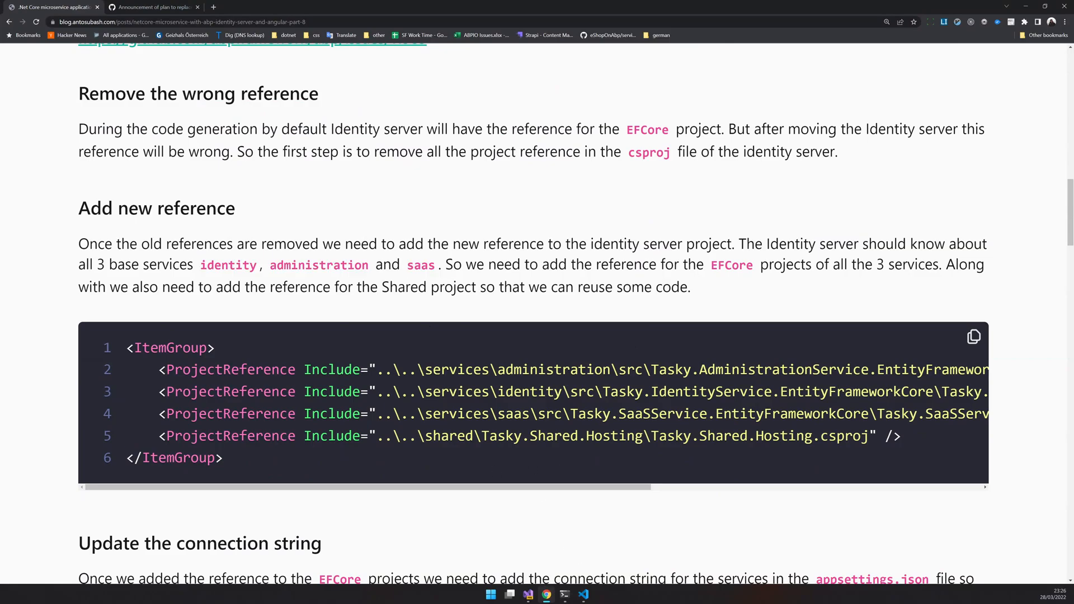
Step: Reference the SaaSService EF Core project and Tasky.Shared.Hosting from Tasky.IdentityServer
left_click(582, 594)
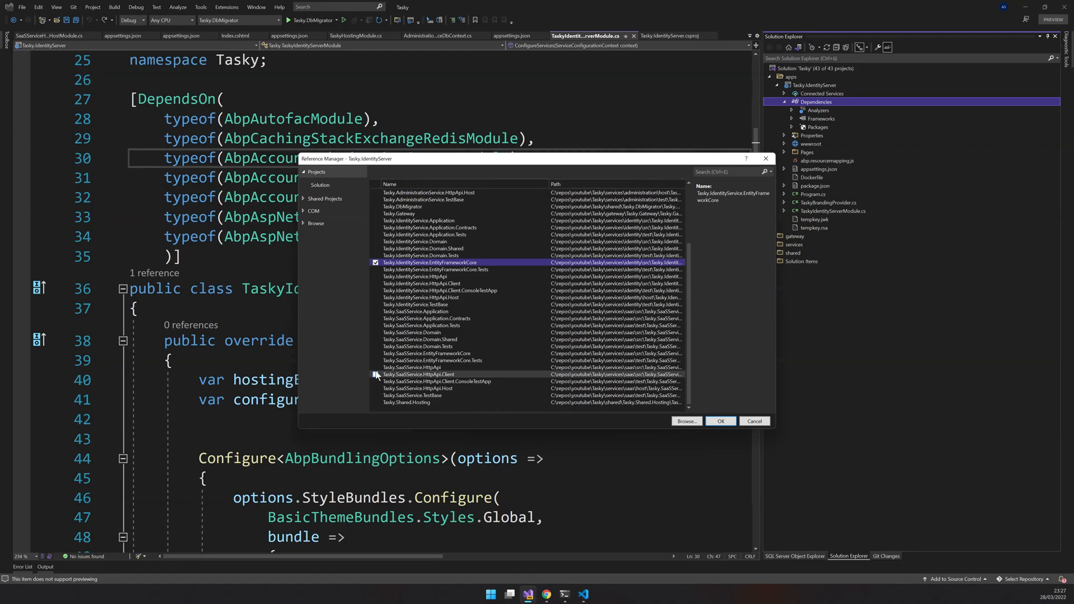
left_click(375, 354)
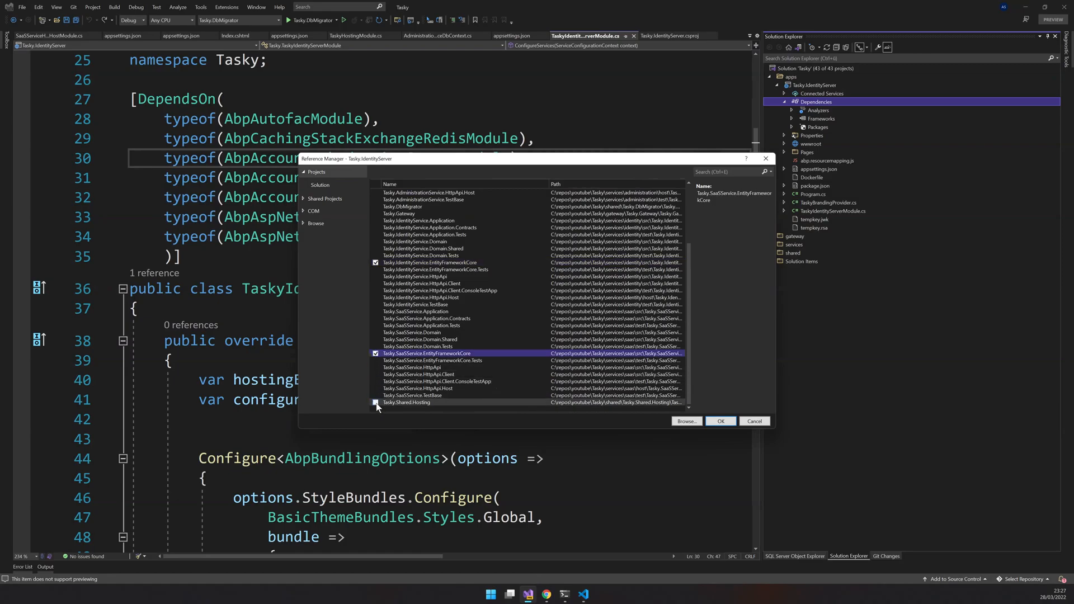
left_click(720, 421)
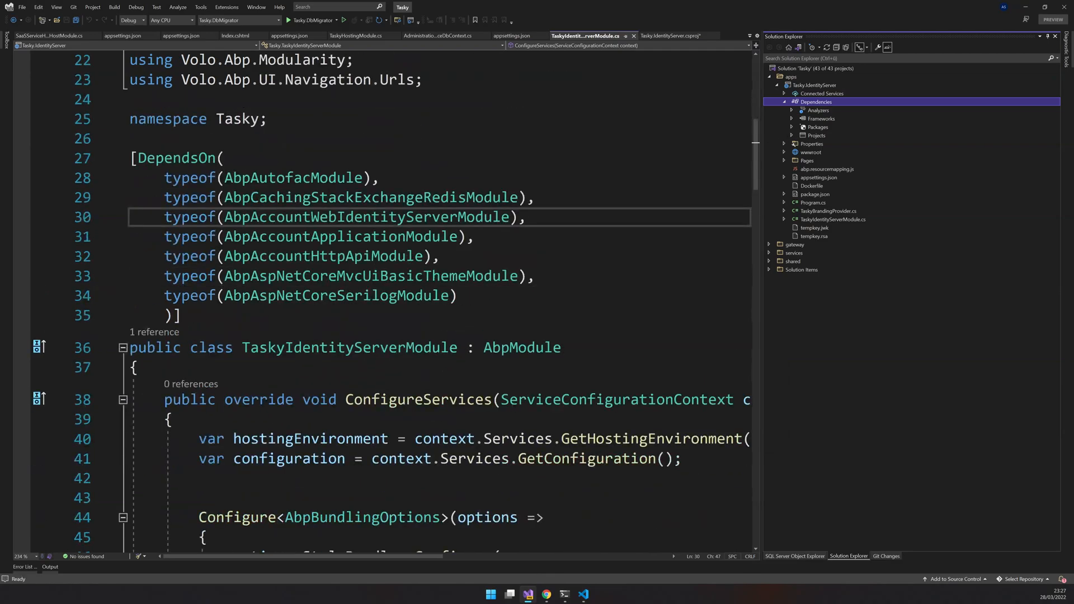
Step: Set TaskyIdentityServerModule's DependsOn to the Administration, SaaS, Identity EF Core and TaskyHosting modules
double_click(349, 348)
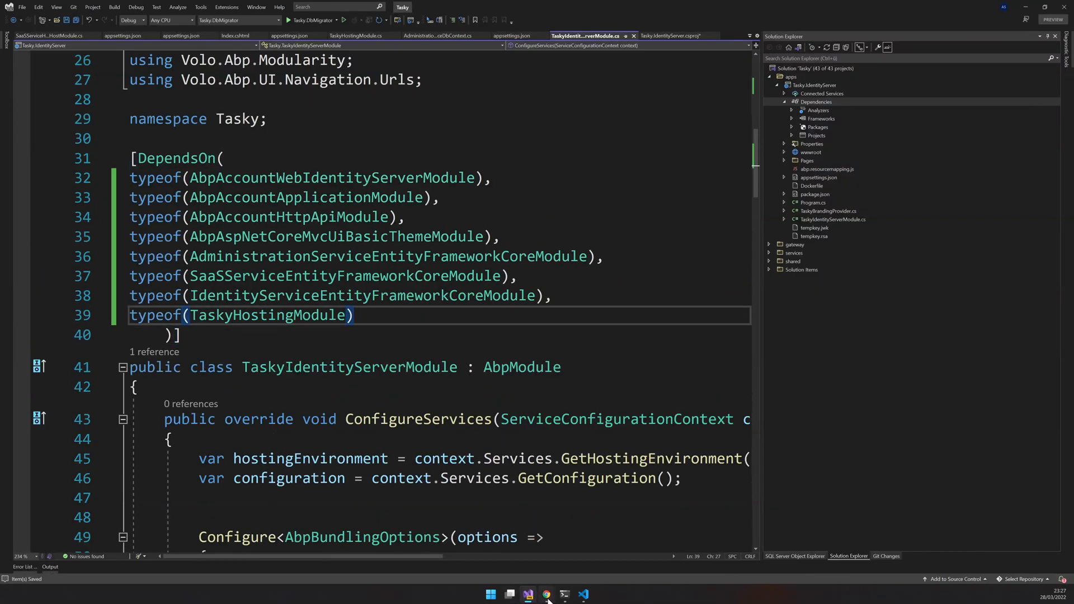
left_click(549, 594)
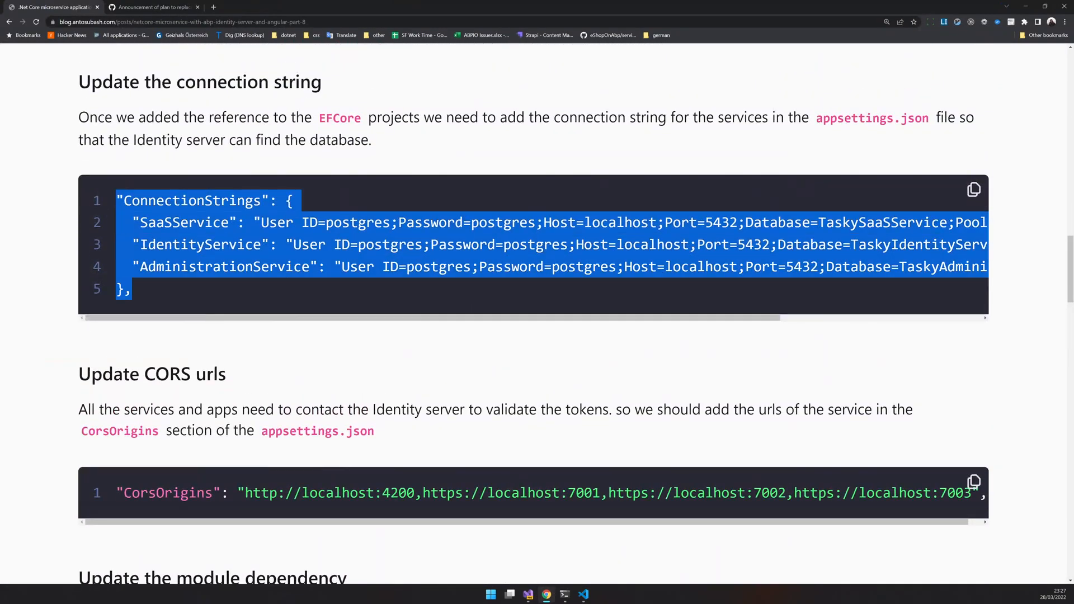
mouse_move(572, 594)
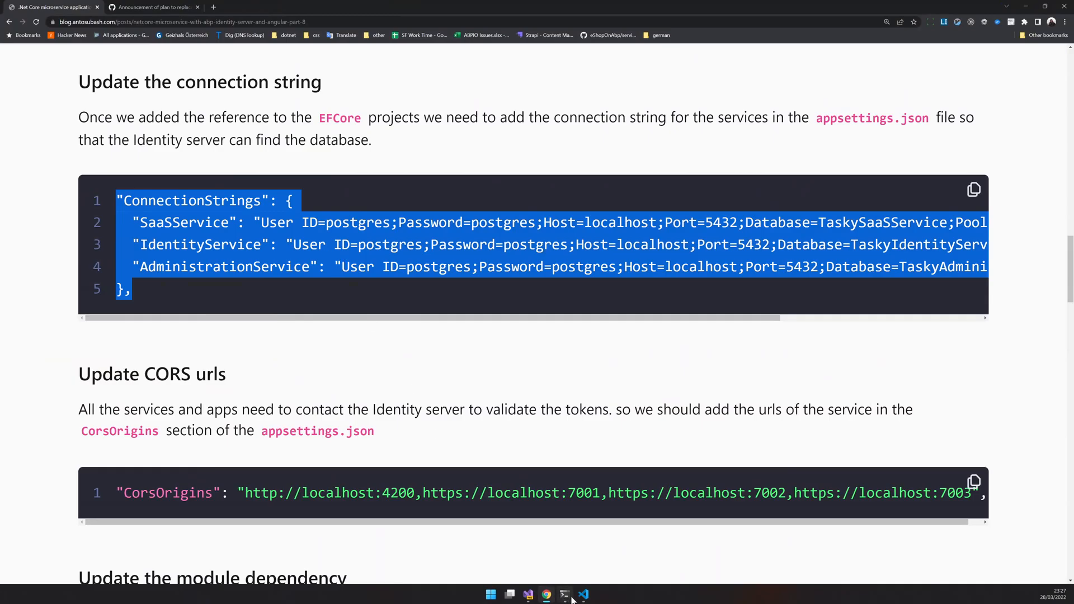
Step: Bring up Tasky.IdentityServer's appsettings.json in Visual Studio
left_click(584, 593)
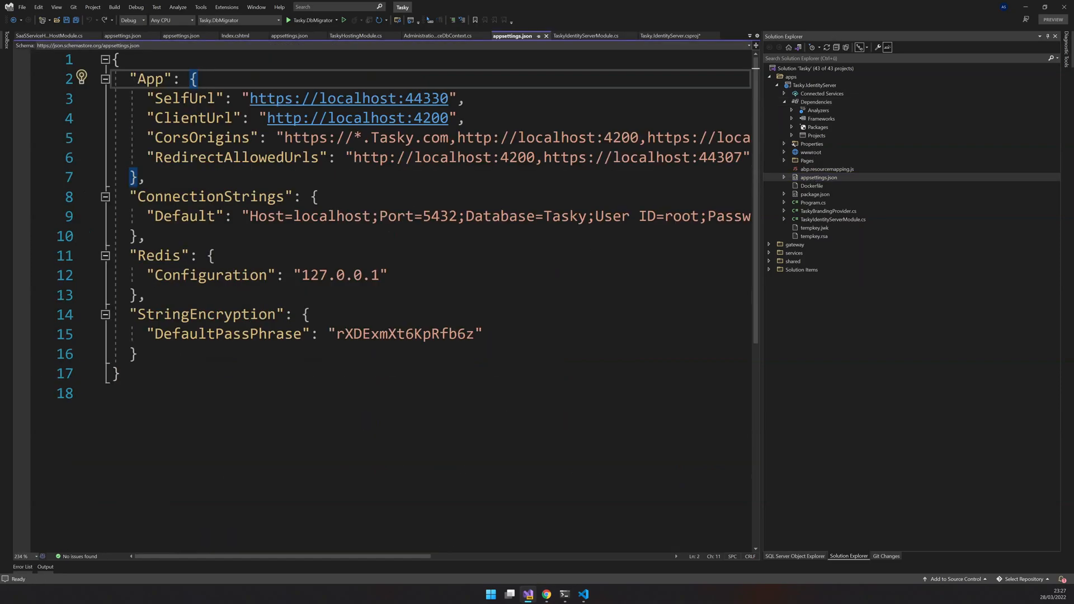
Step: Replace Default with SaaS, Identity and Administration connection strings and copy the blog's CorsOrigins URLs
left_click_drag(137, 196, 144, 235)
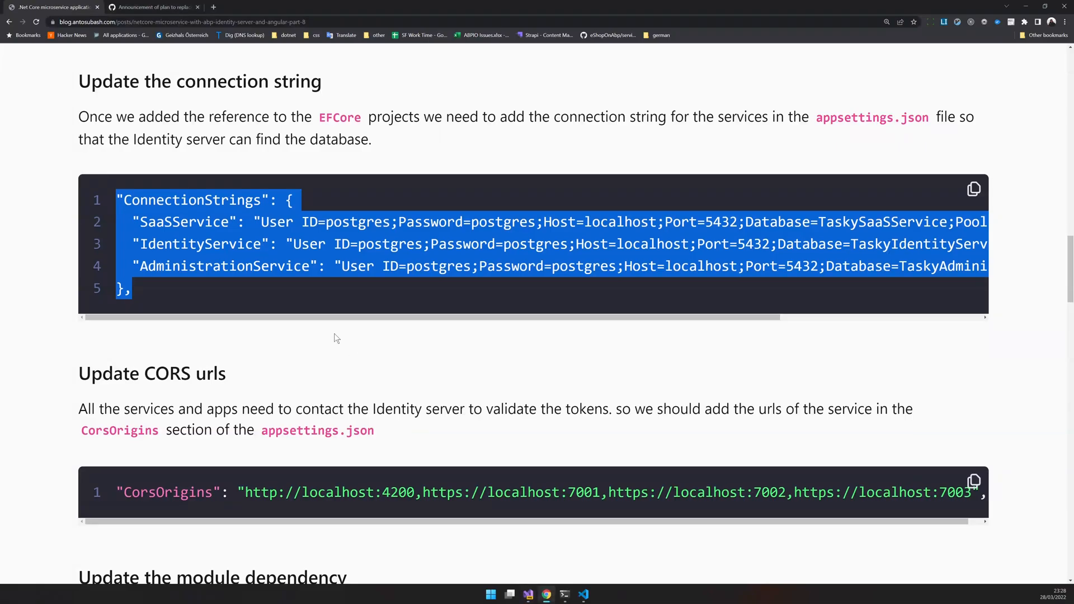
scroll("down", 3)
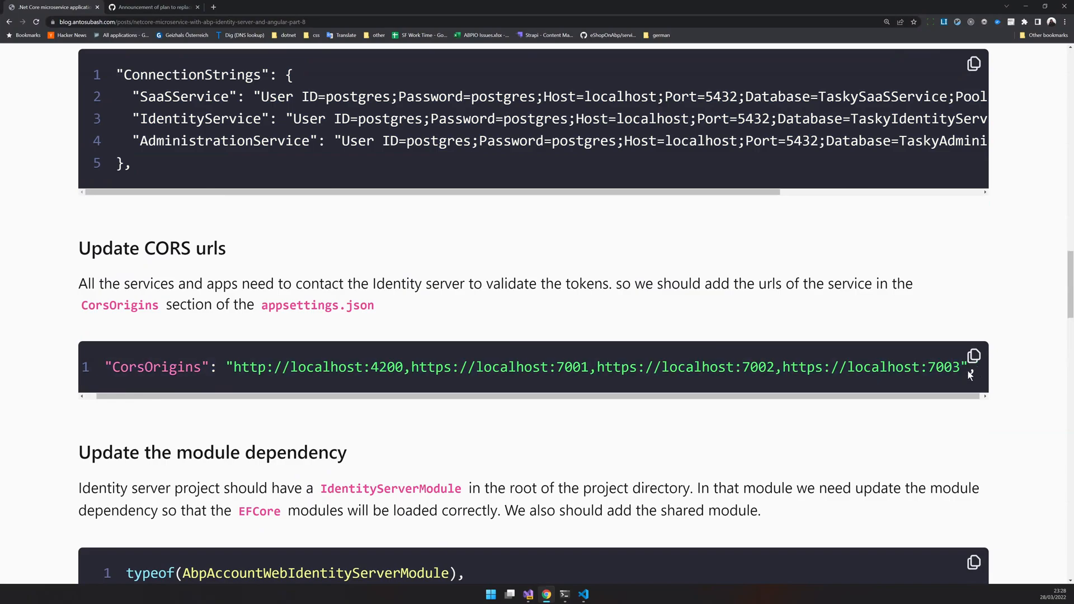
mouse_move(51, 362)
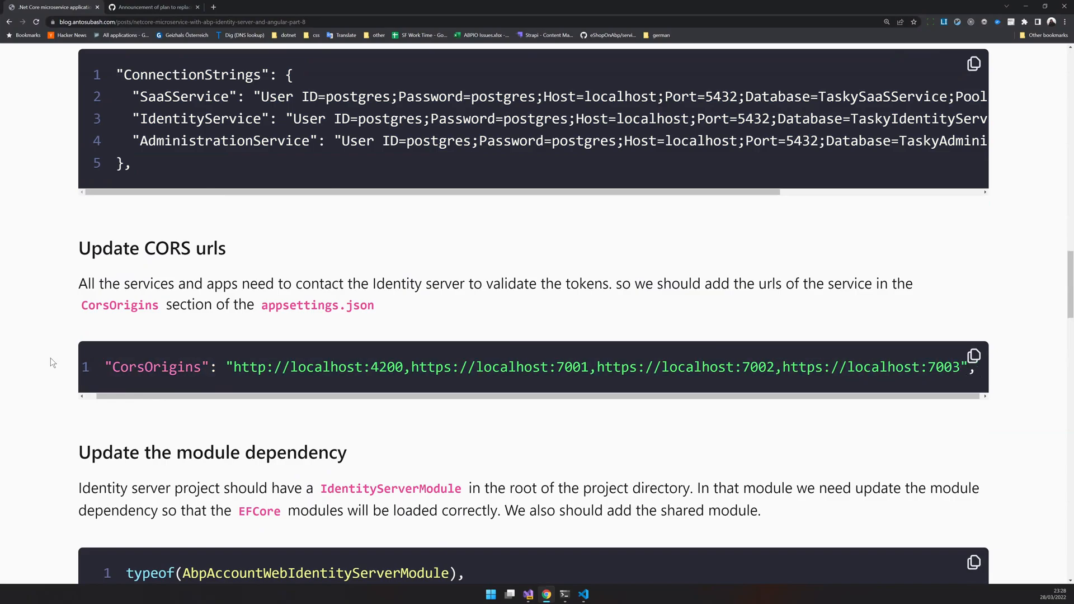
left_click_drag(236, 367, 895, 367)
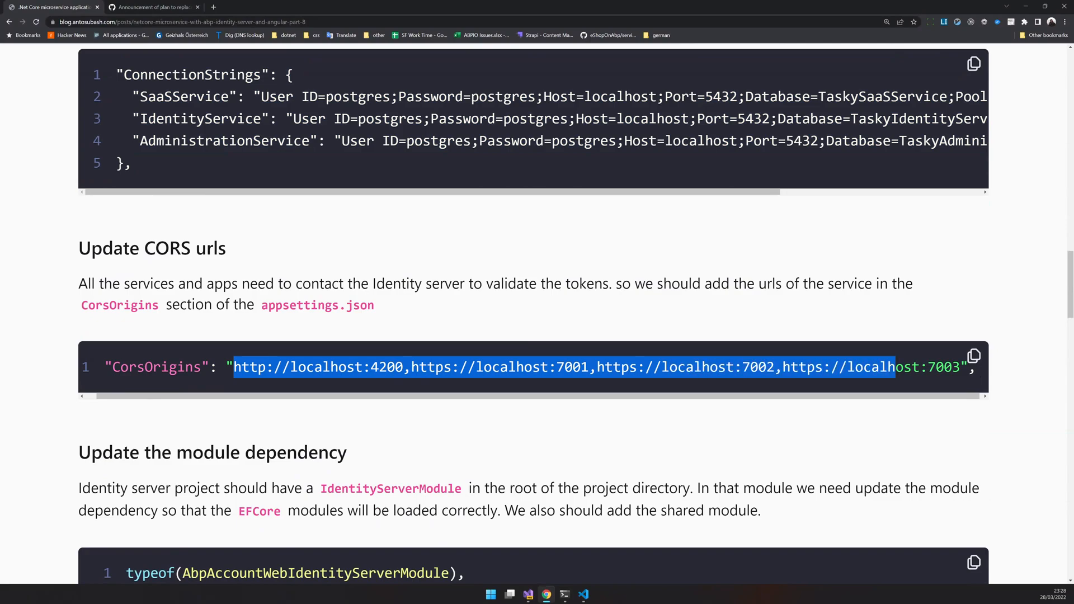
right_click(939, 369)
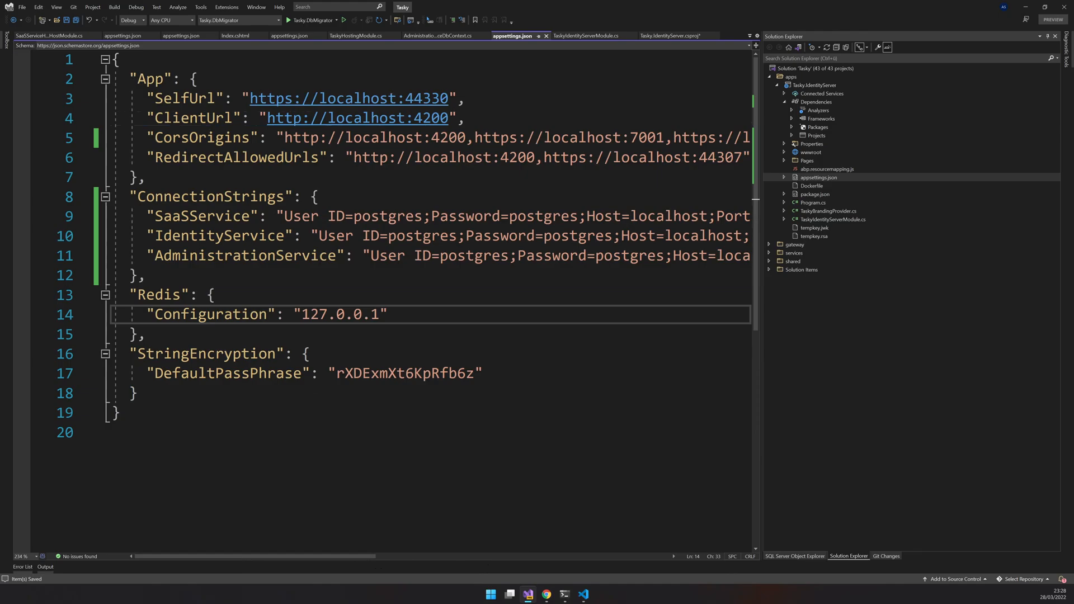
Step: Edit the identity server's SelfUrl port and scroll to the module dependency section
double_click(426, 98)
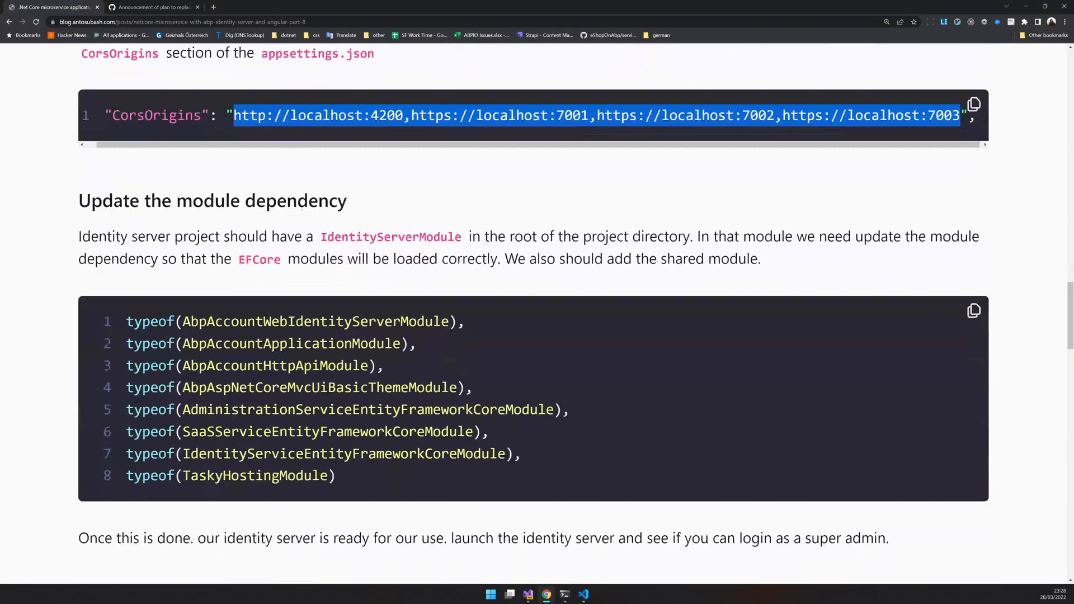
scroll("down", 3)
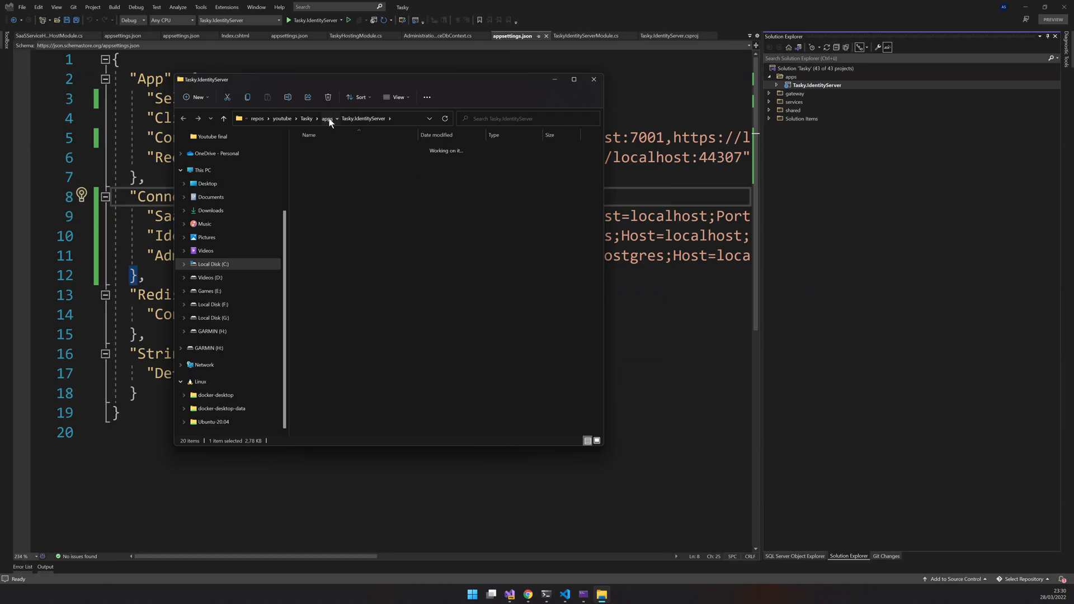
Step: Navigate File Explorer to apps/angular, minimize it, and return to the blog
left_click(327, 118)
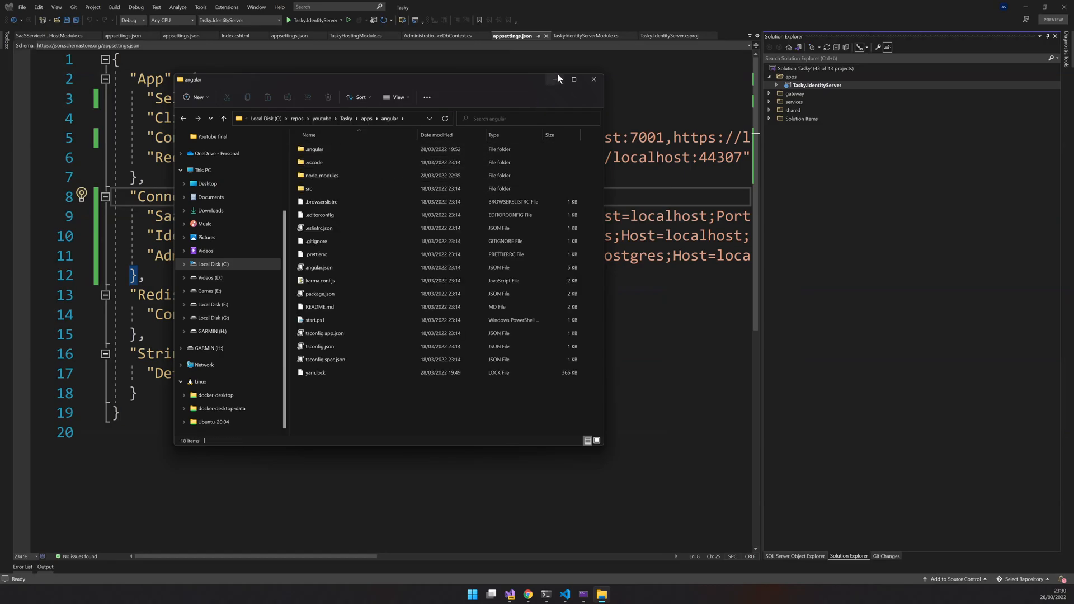
left_click(593, 79)
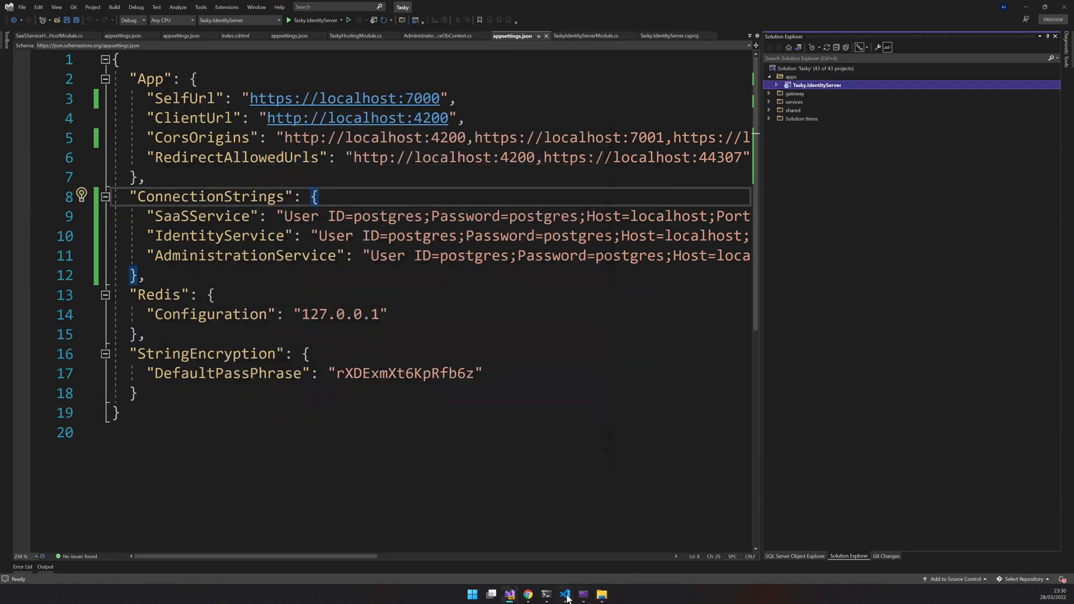
left_click(528, 593)
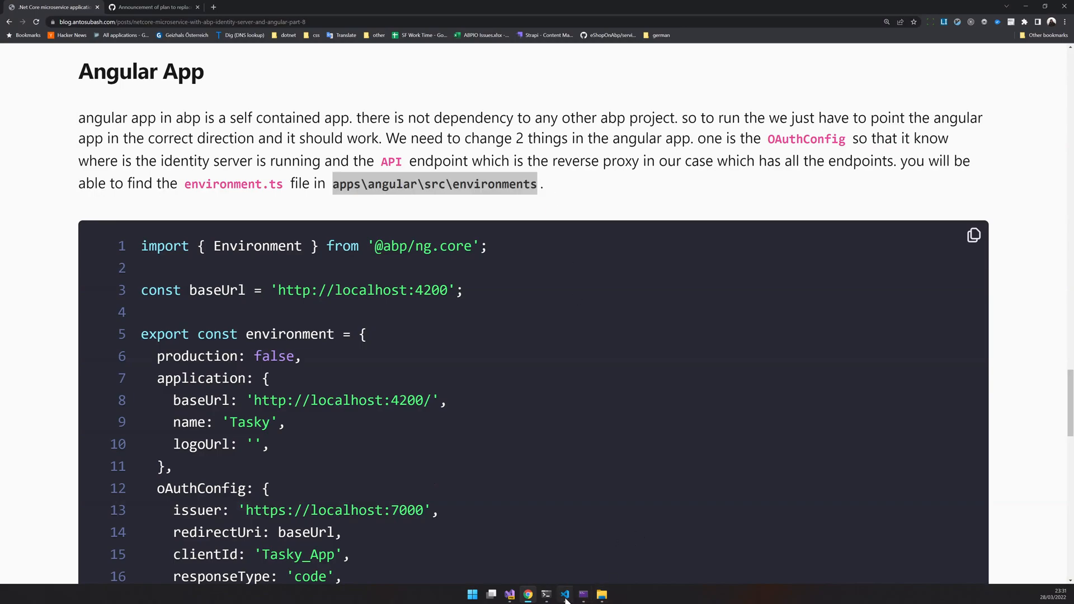
Step: Replace environment.ts with config using issuer localhost:7000 and default API localhost:7500
left_click(565, 594)
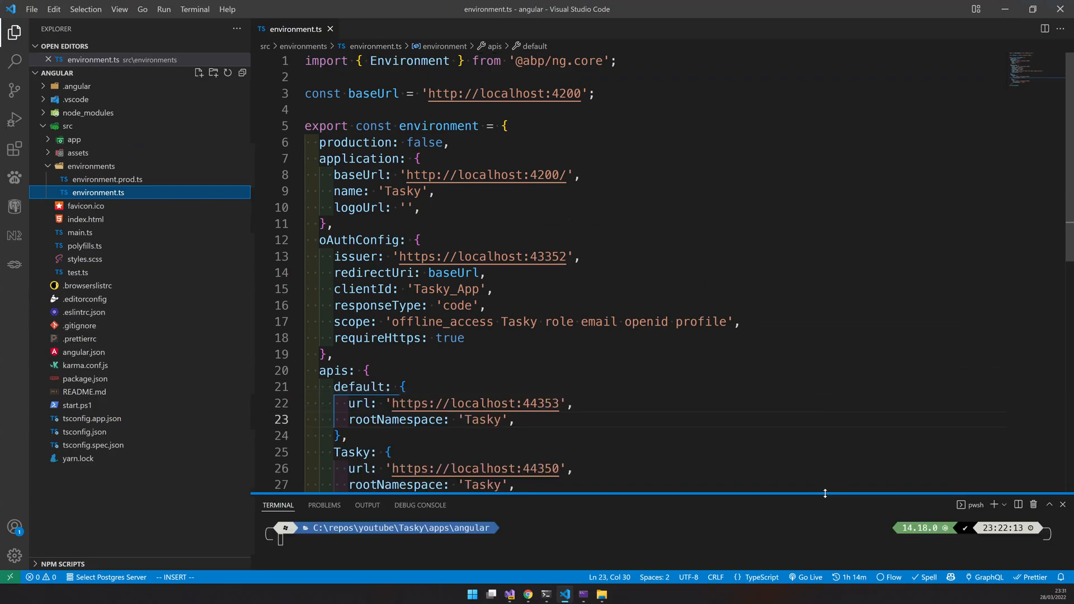
scroll("down", 3)
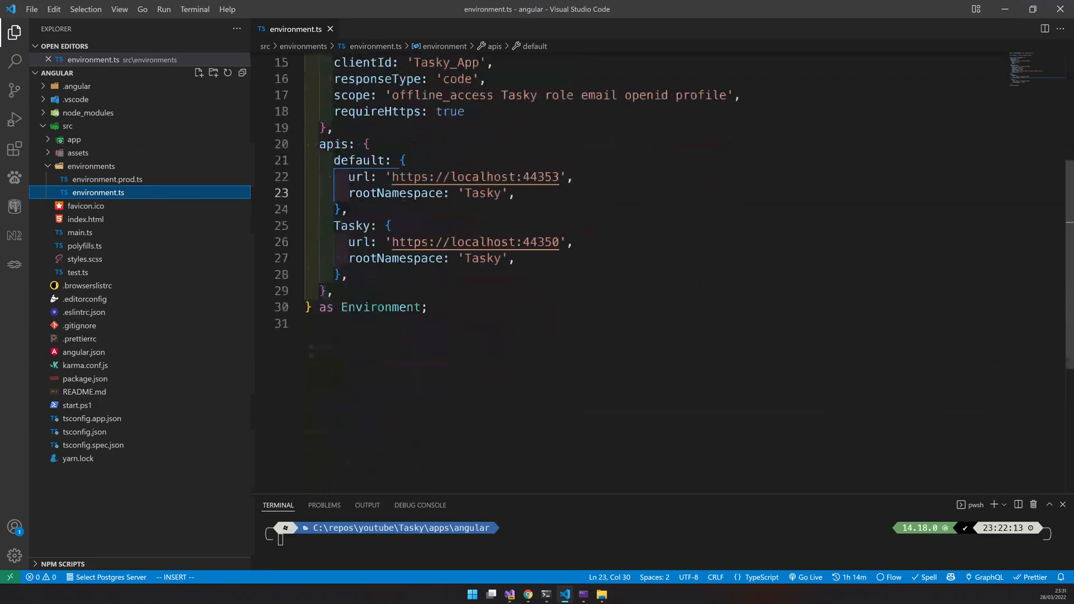
key("Ctrl+A")
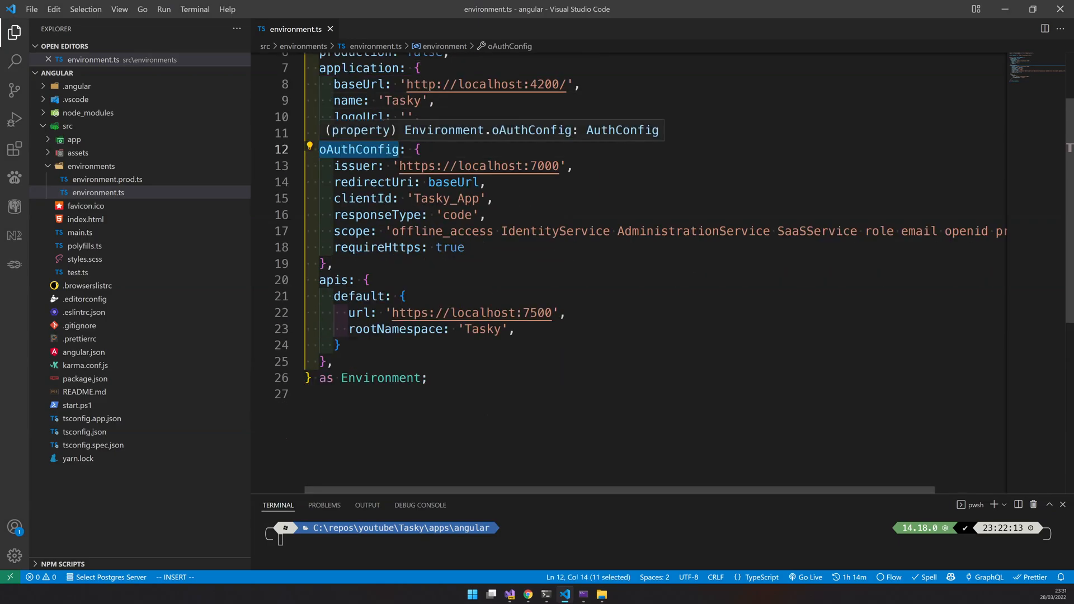
double_click(543, 165)
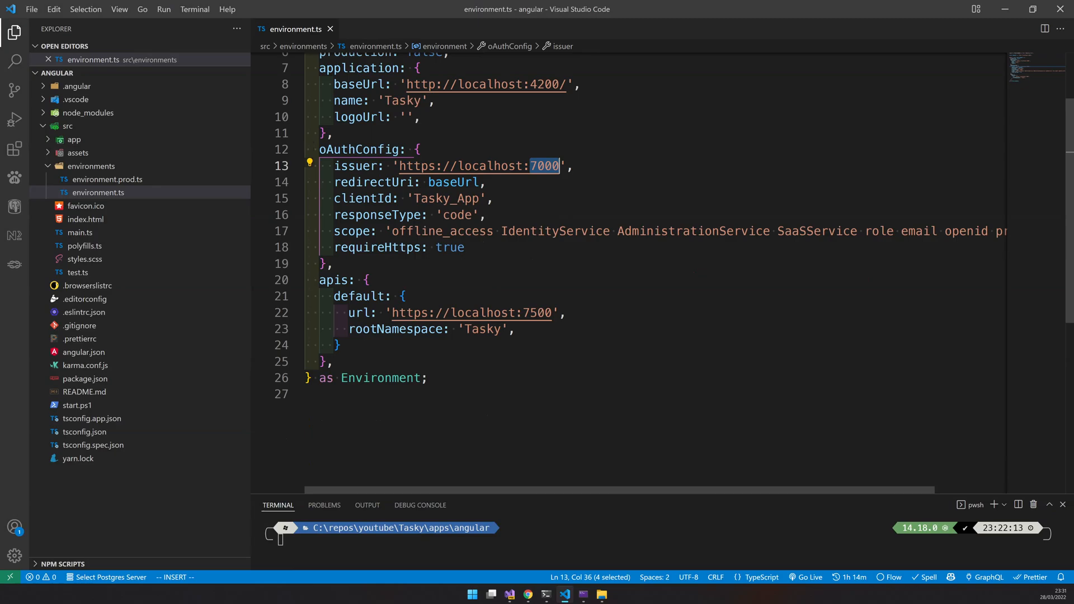
double_click(333, 280)
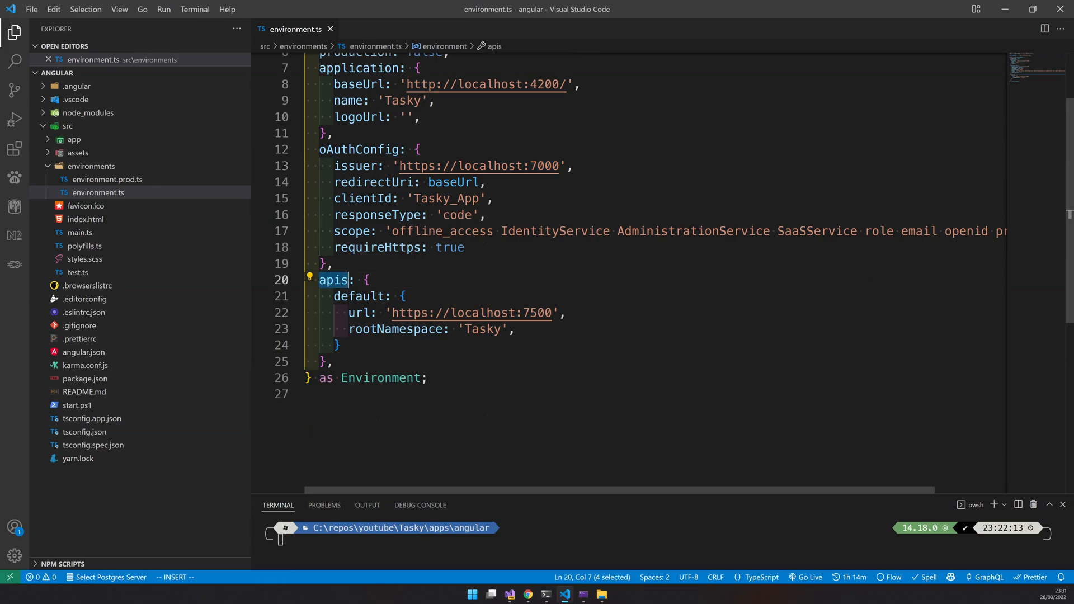
double_click(537, 313)
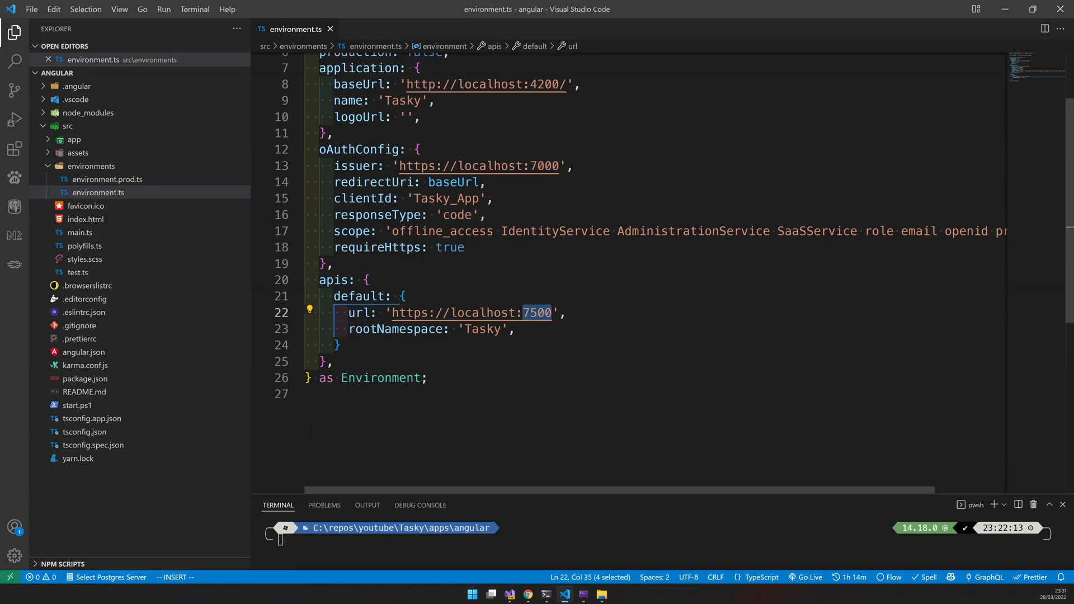
mouse_move(471, 313)
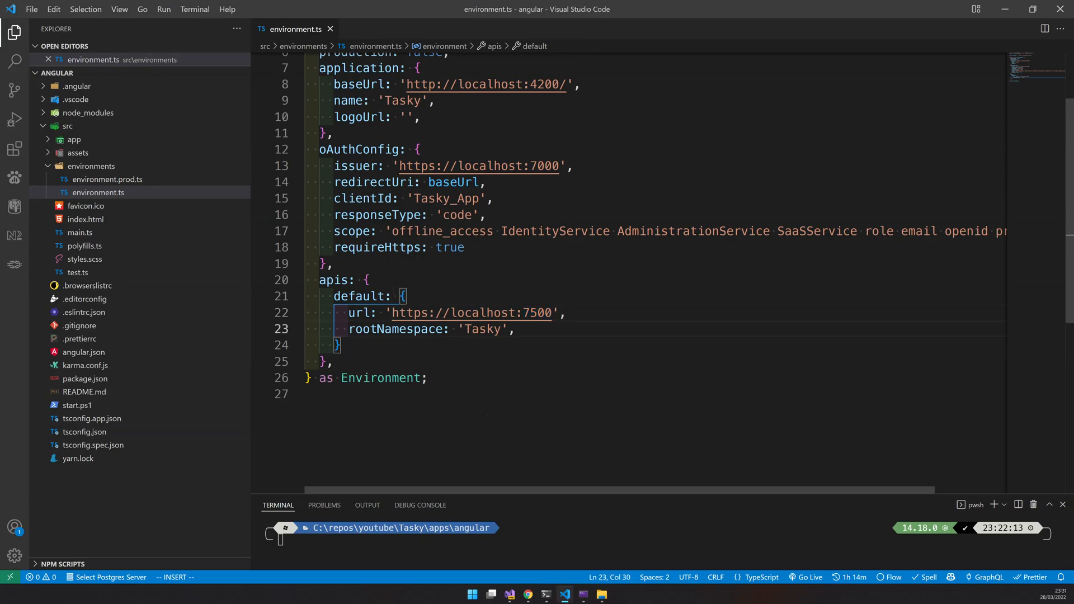
double_click(535, 312)
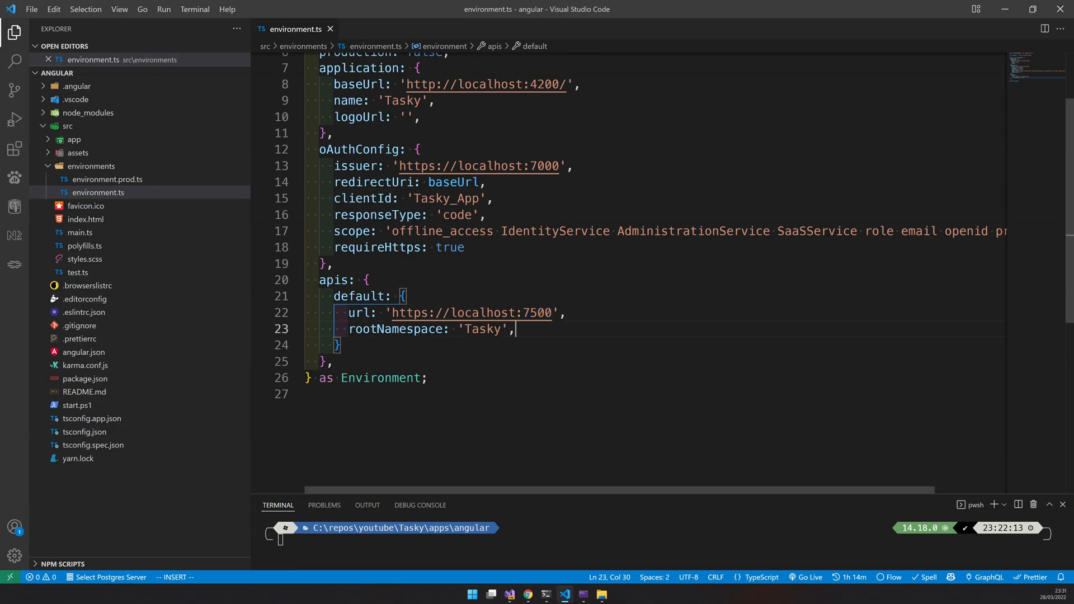
Step: Focus the enlarged VS Code terminal and begin typing a yarn command
left_click(501, 231)
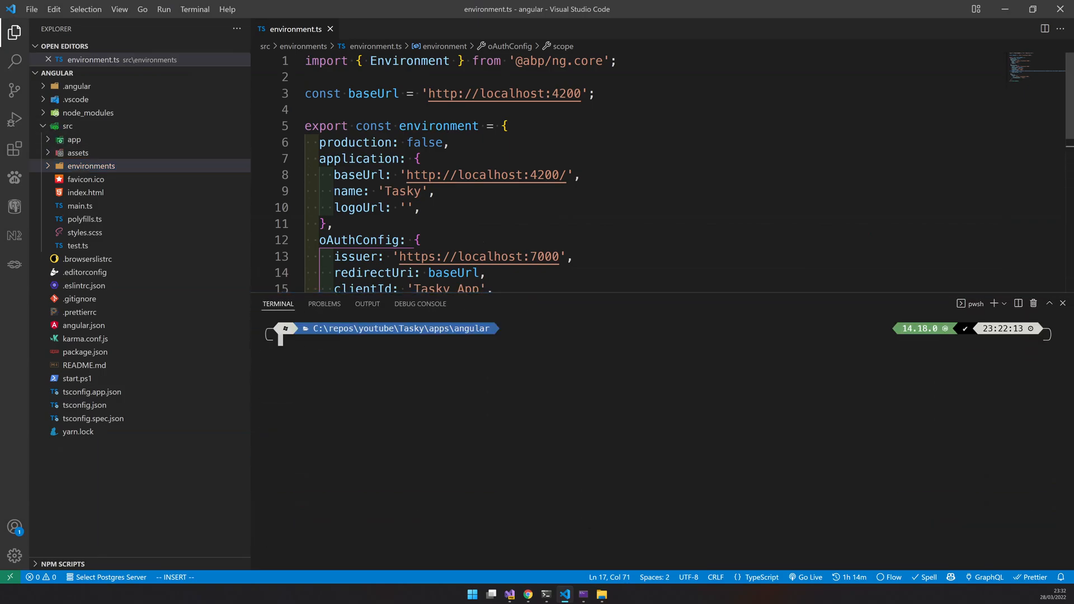
type("yarn")
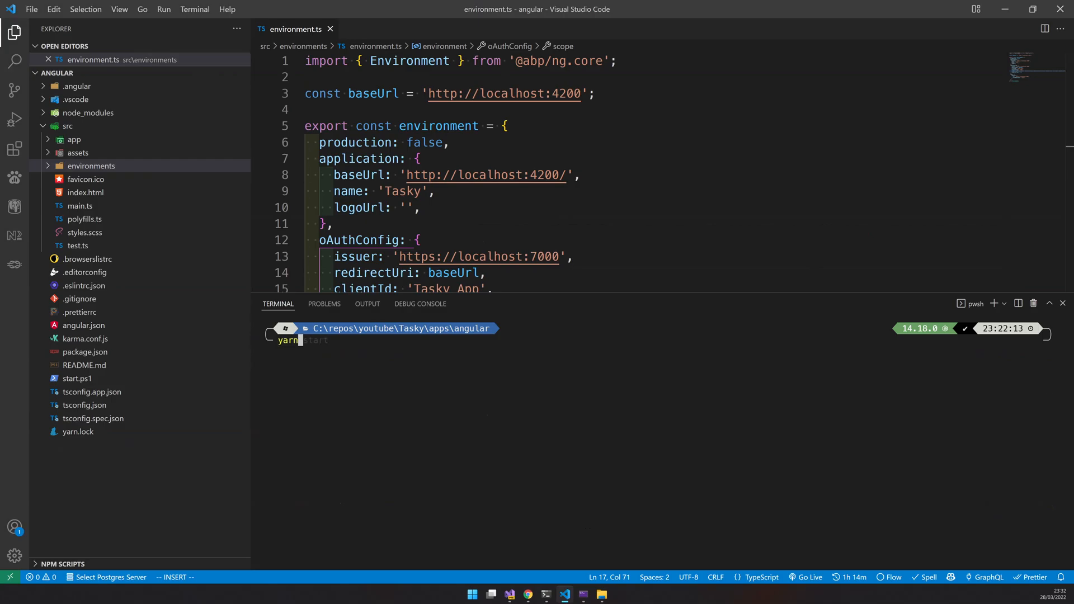
Step: Run 'yarn start' to launch the Angular development server
type("s")
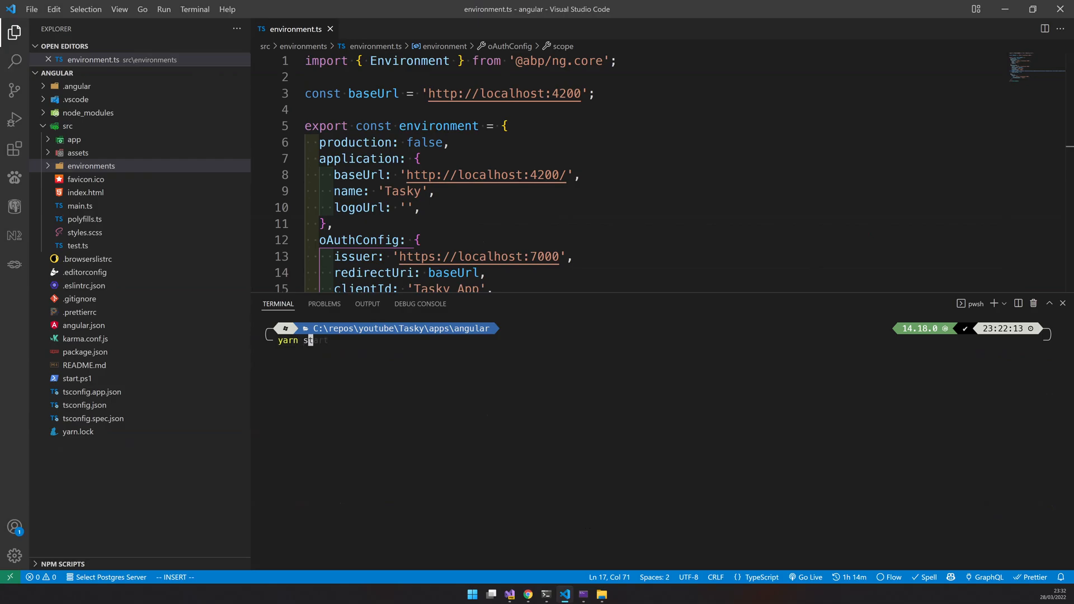
key("Enter")
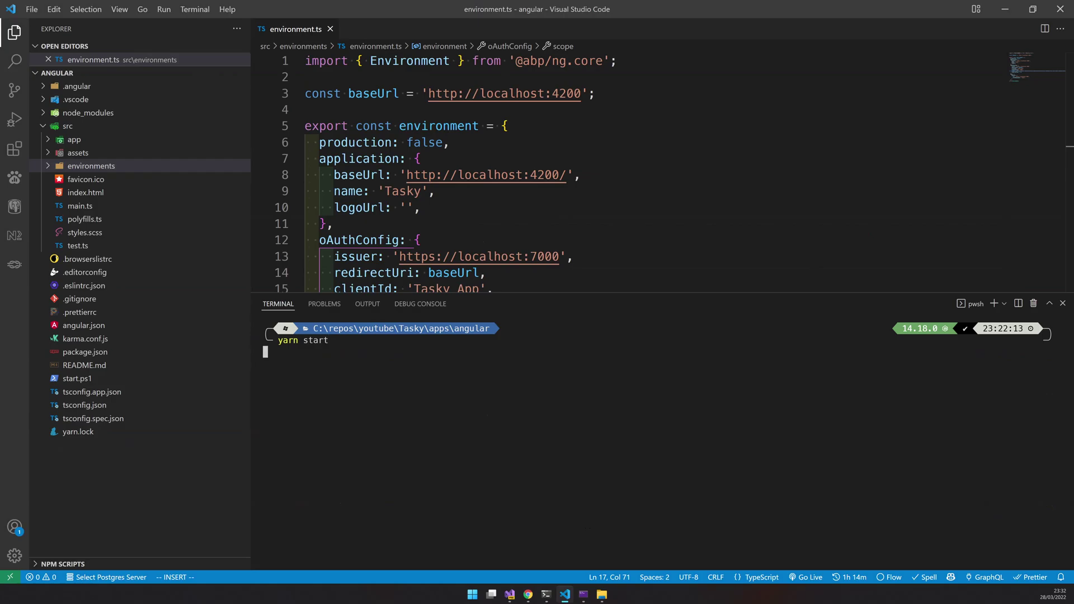
key("Enter")
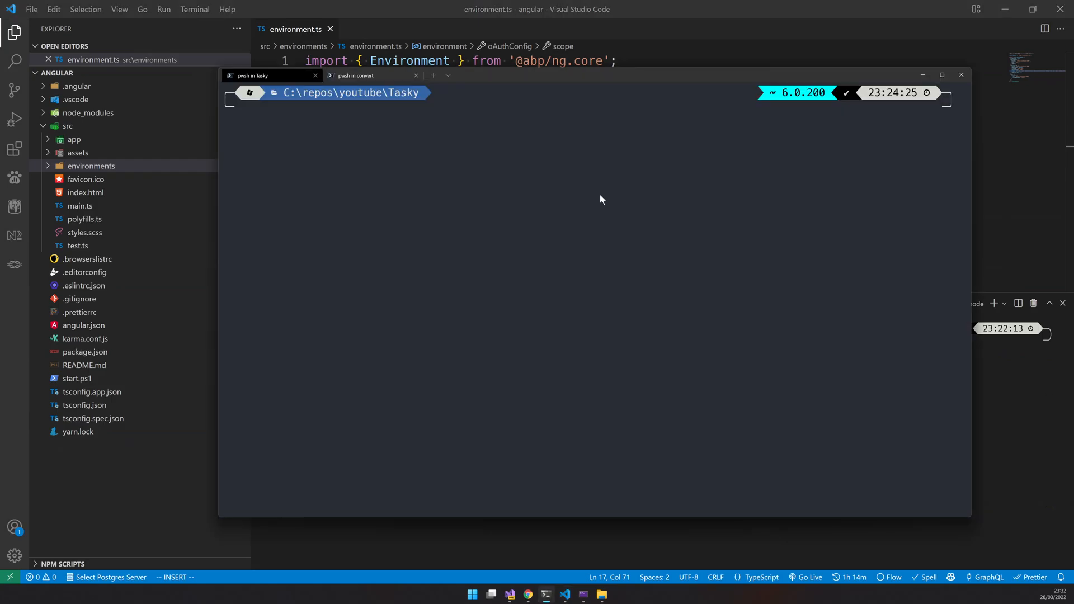
Step: Launch all Tasky services with 'tye run --watch' from C:\repos\youtube\Tasky and view the browser
type("tr")
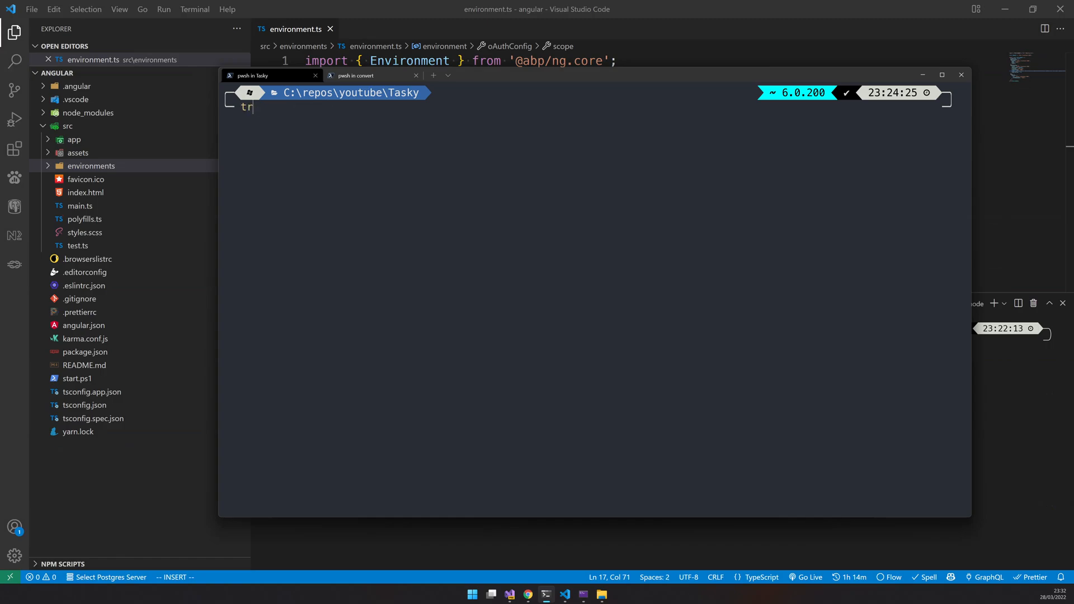
type("ye run --watch")
key("Enter")
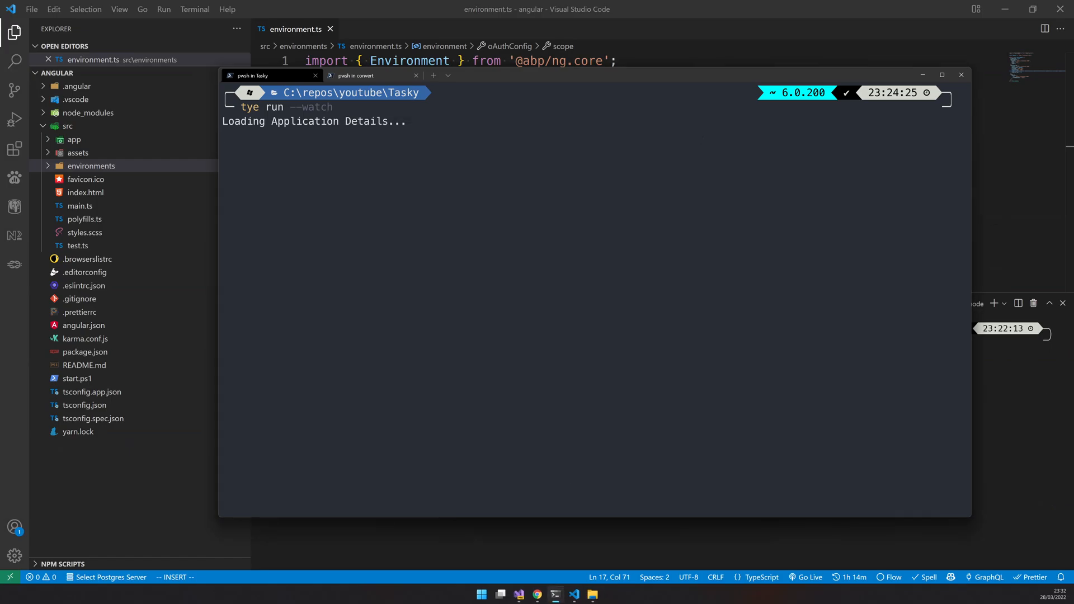
mouse_move(556, 594)
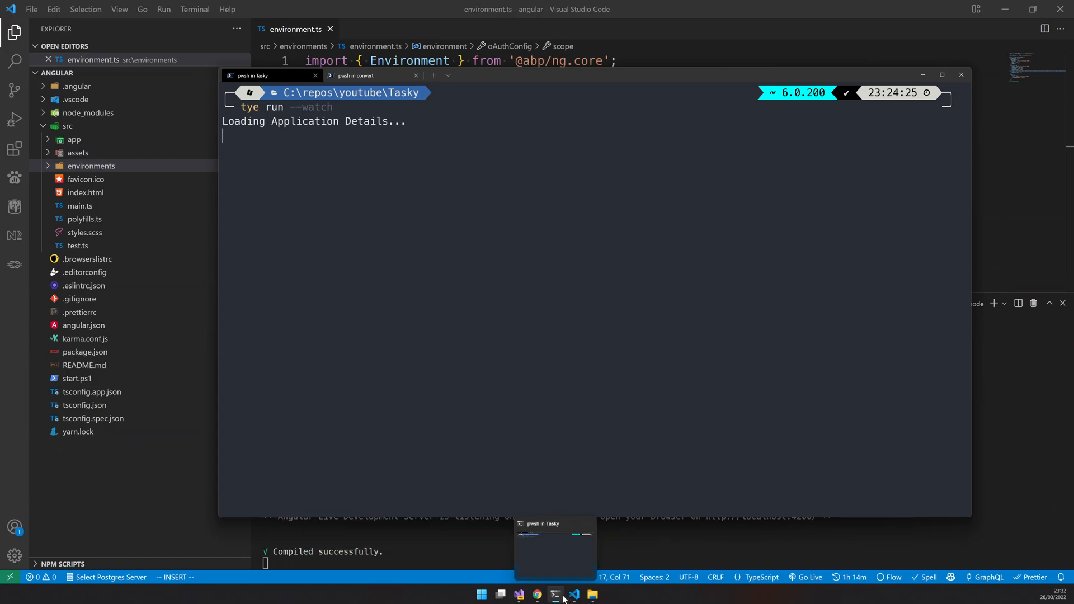
mouse_move(537, 594)
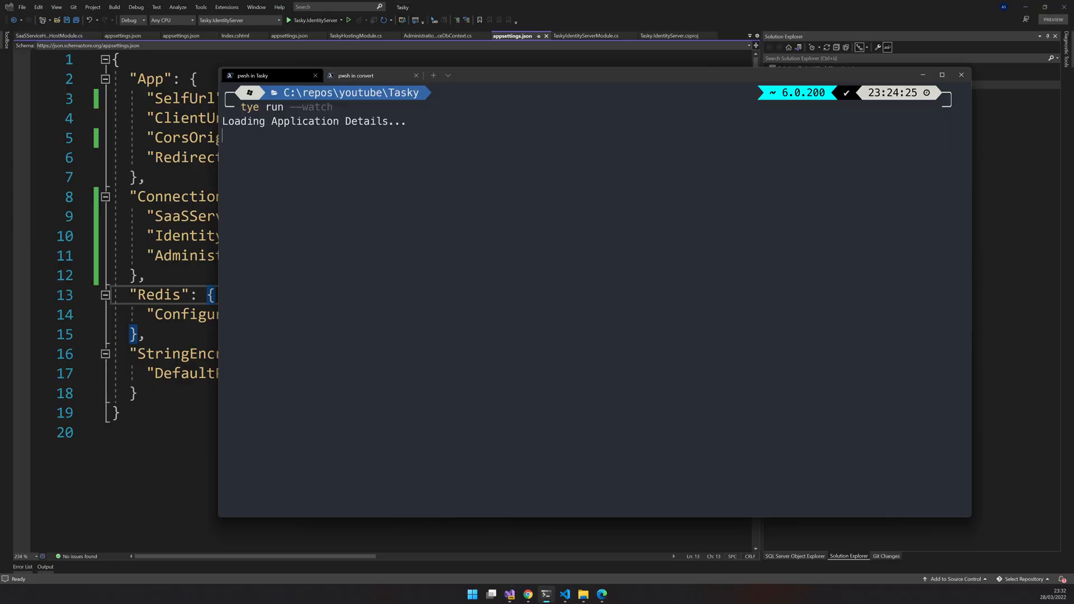
mouse_move(369, 174)
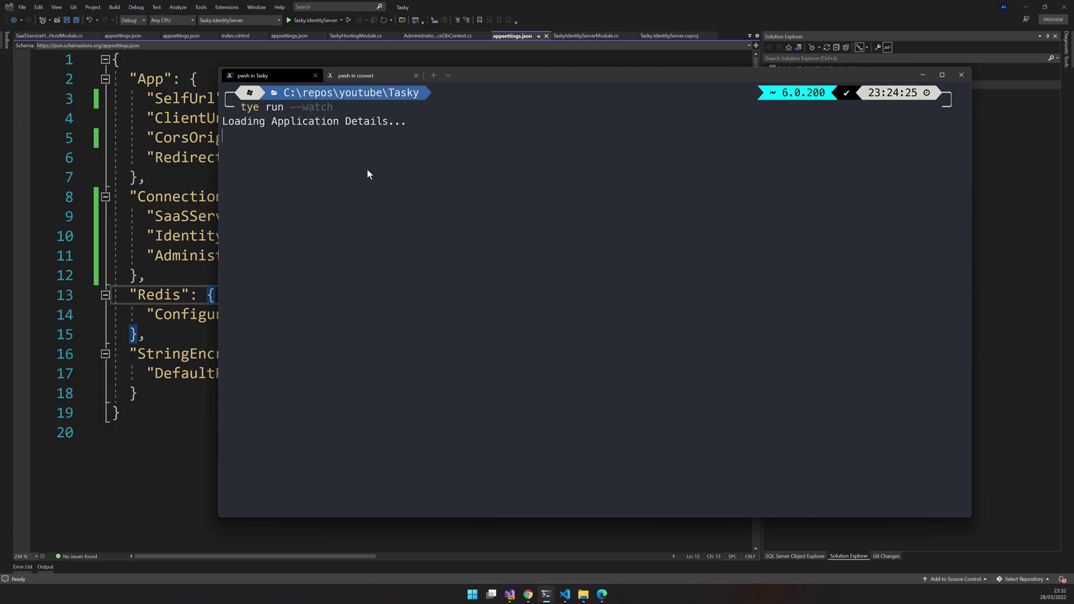
left_click(601, 594)
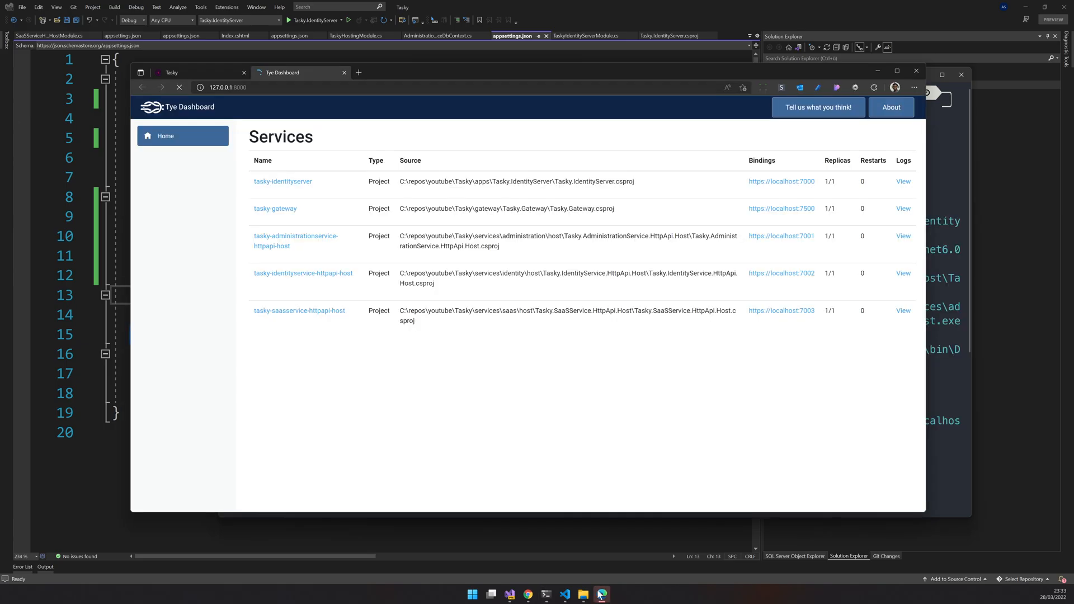
Step: Maximize the Tye Dashboard window to show five Tasky services at 1/1 replicas
left_click(897, 71)
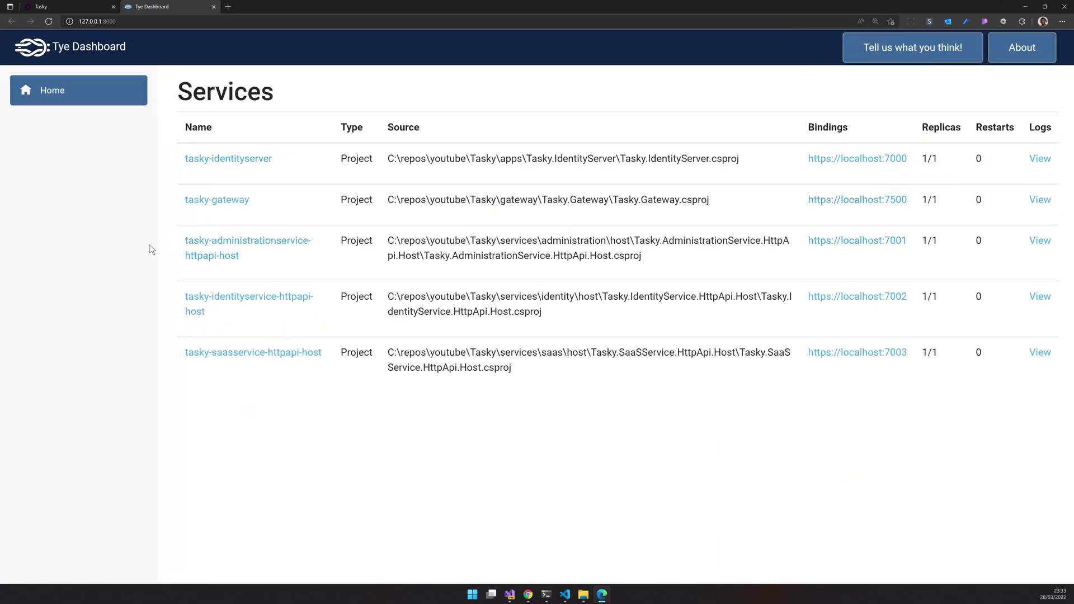
mouse_move(247, 305)
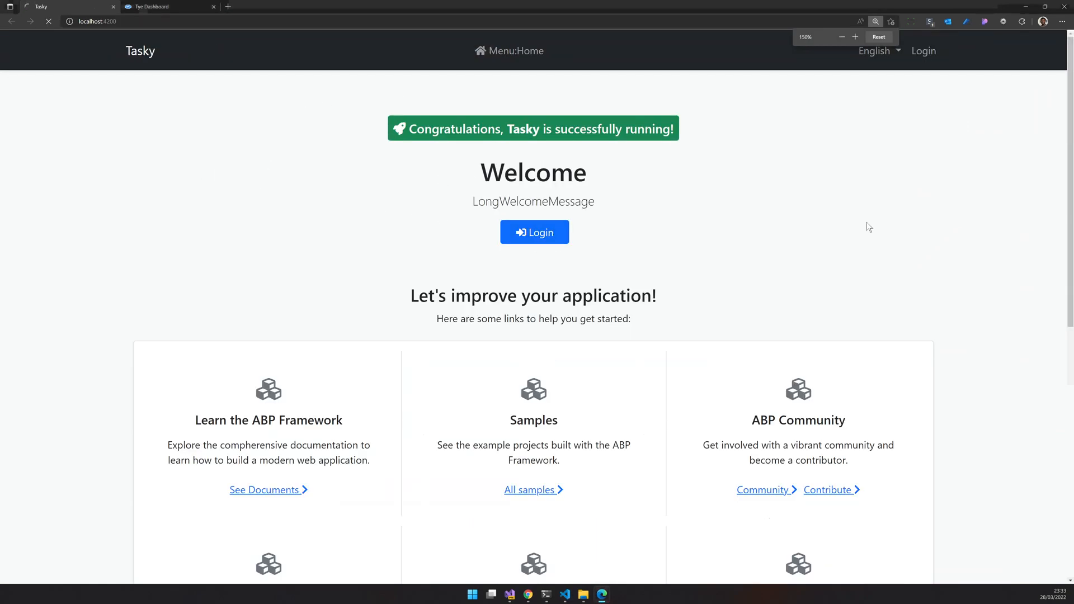
Step: Log in to the Tasky app at localhost:4200, which returns a [500] Internal server error
left_click(534, 232)
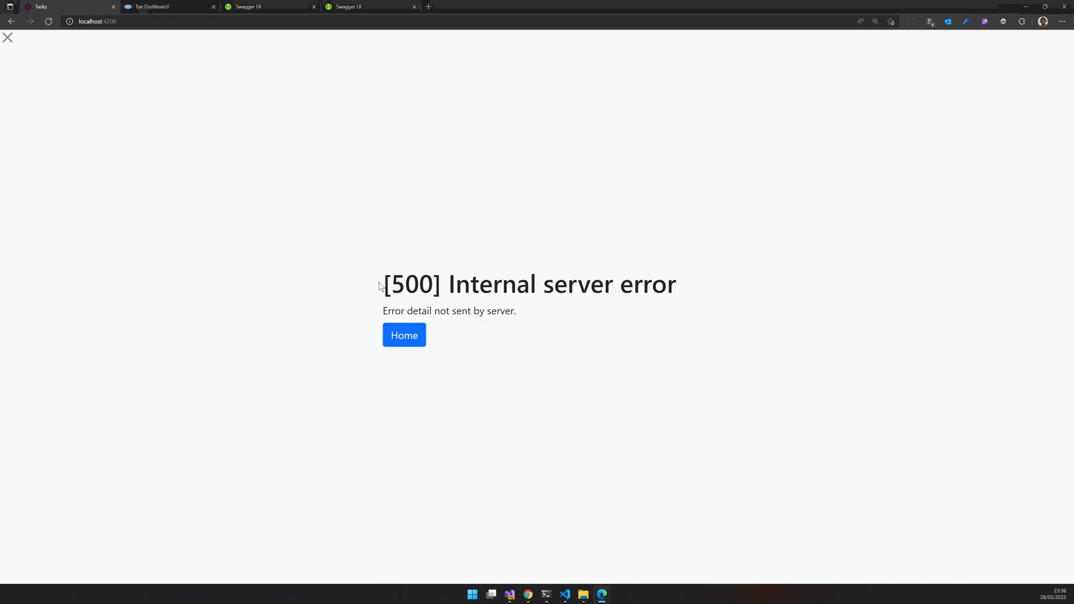
left_click_drag(379, 284, 676, 284)
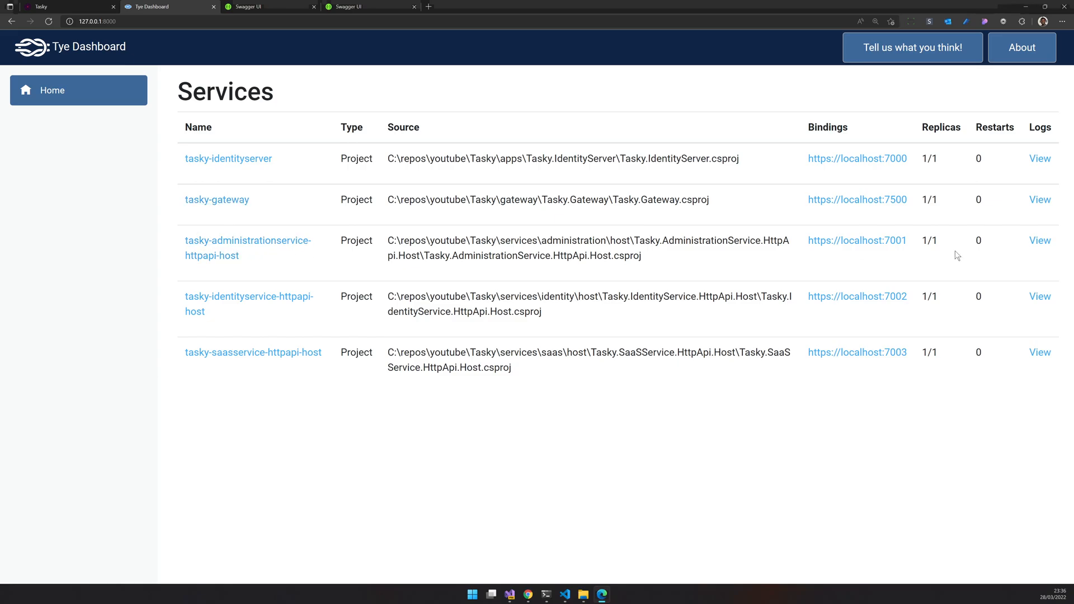
Step: Check the administration service's Tye logs, then select port 44313 in its Authority URL
left_click(1039, 241)
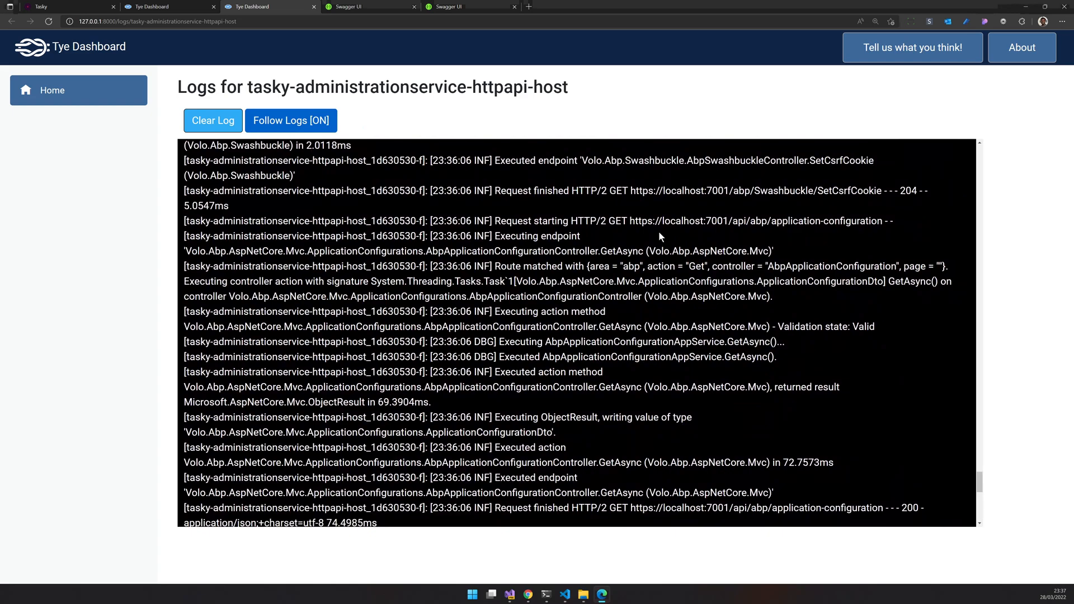
scroll("down", 3)
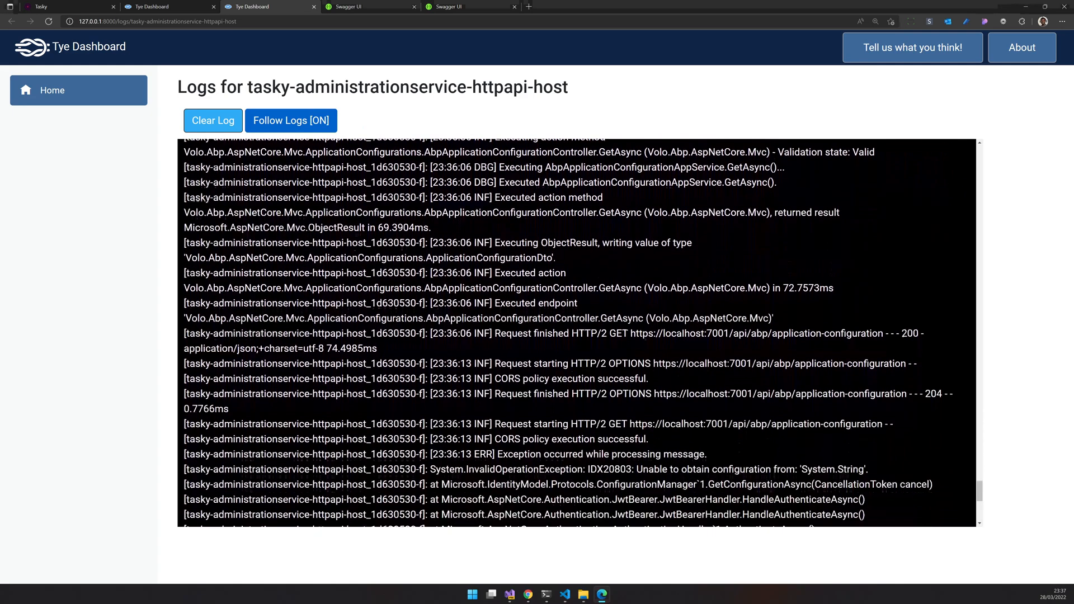
left_click(290, 120)
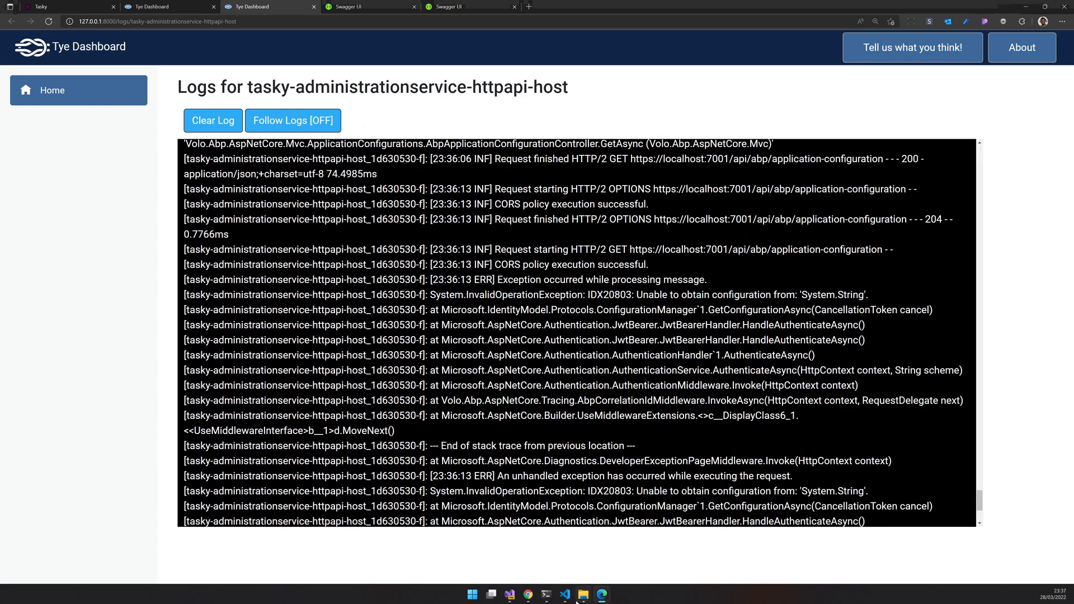
left_click(565, 594)
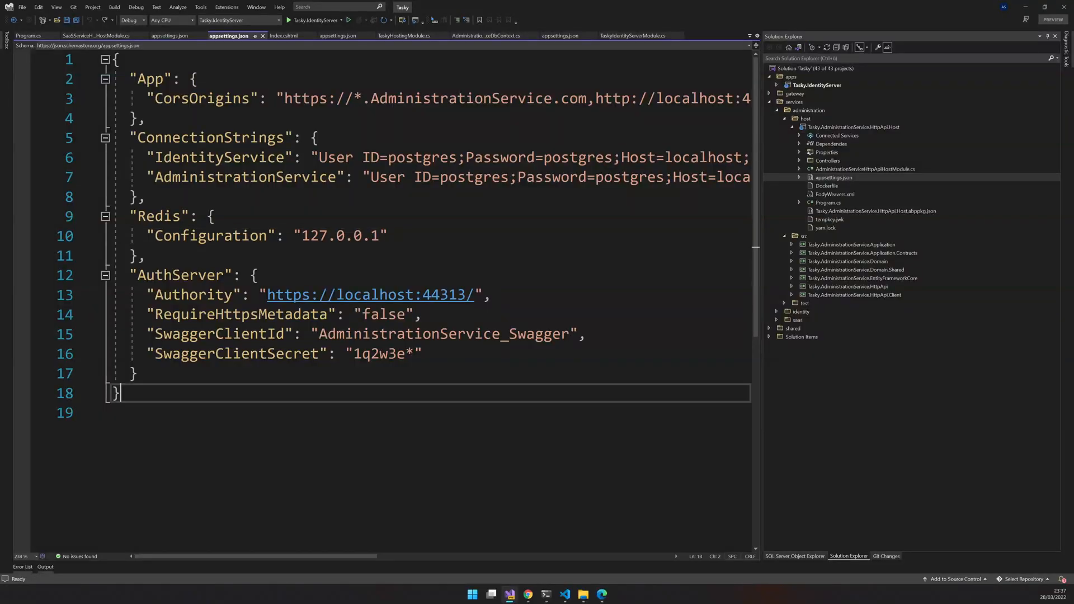
double_click(444, 294)
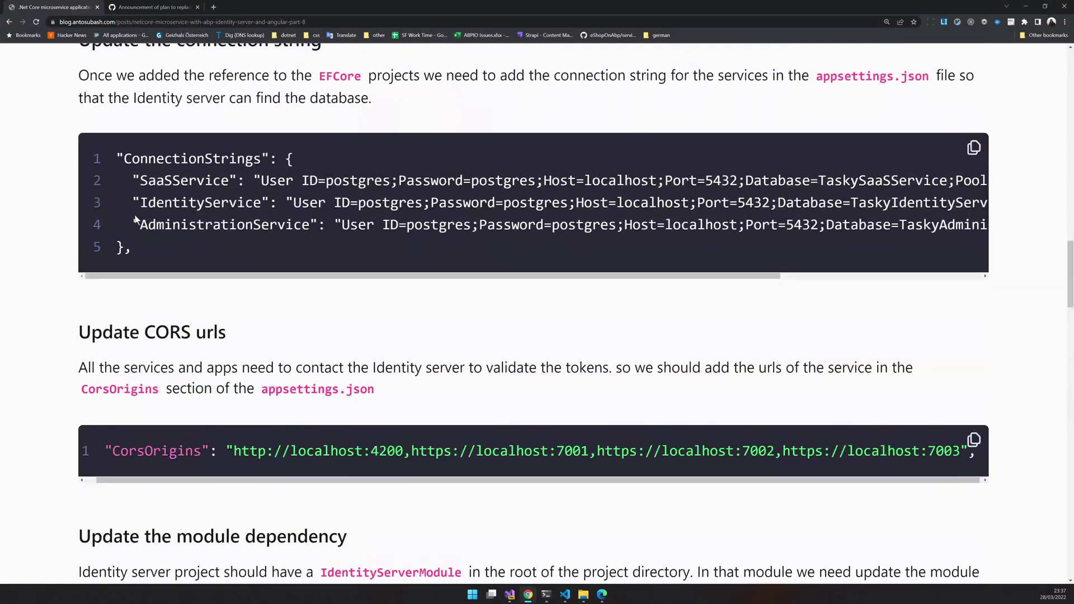
Step: Scroll the blog post to the 'Update the Authority URL' section showing localhost:7000
scroll("down", 3)
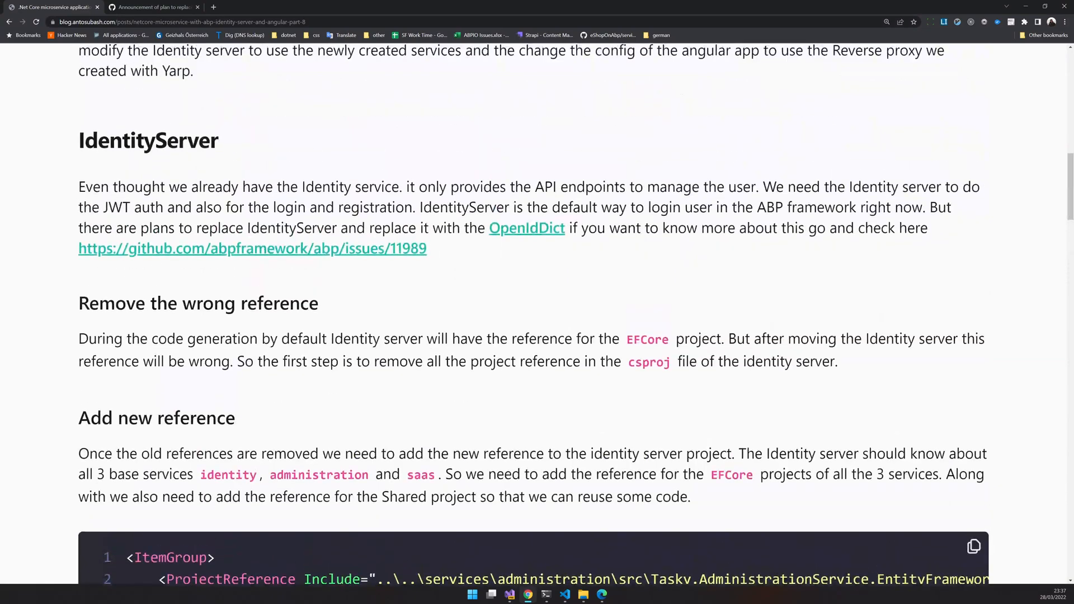
scroll("down", 3)
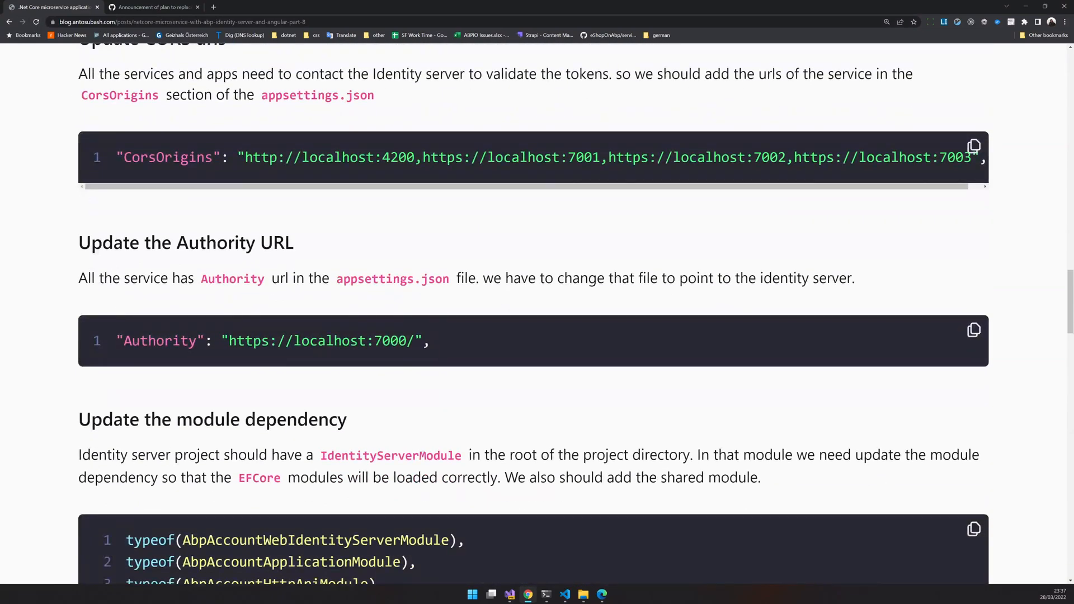
right_click(391, 340)
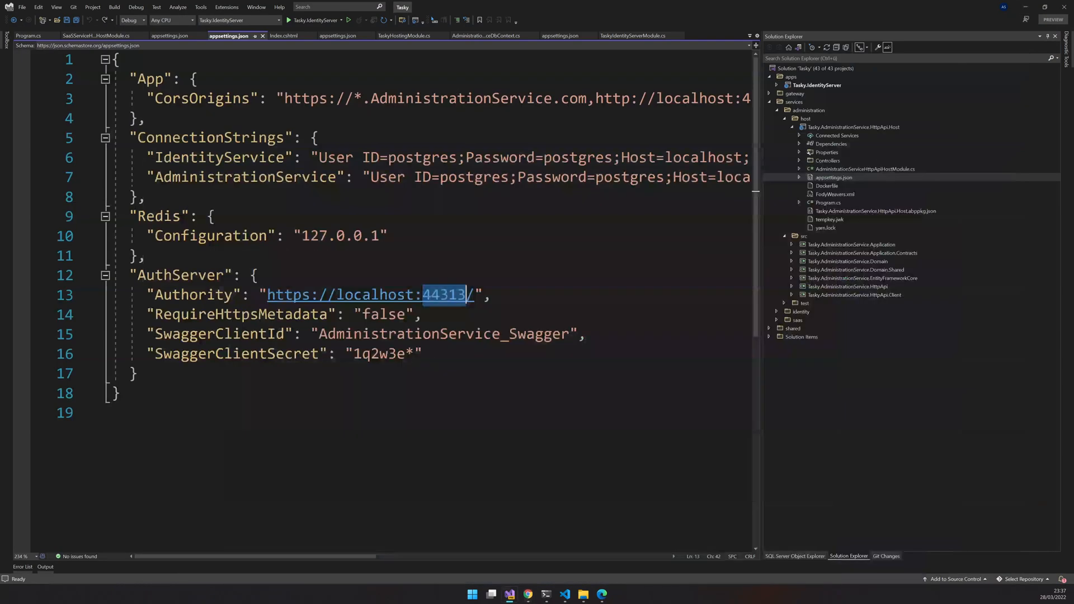
type("7000")
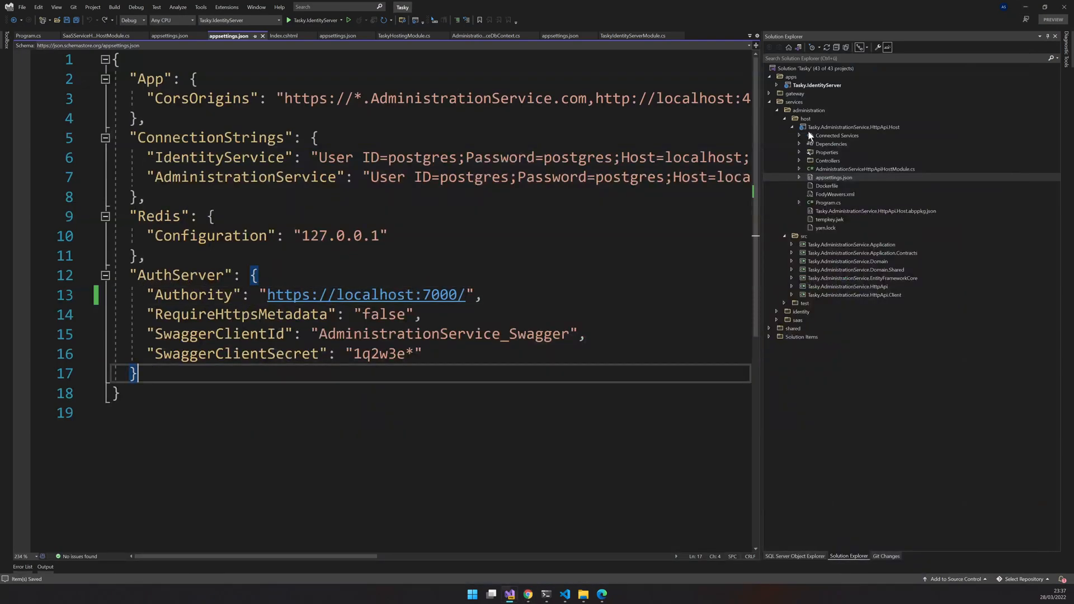
left_click(775, 110)
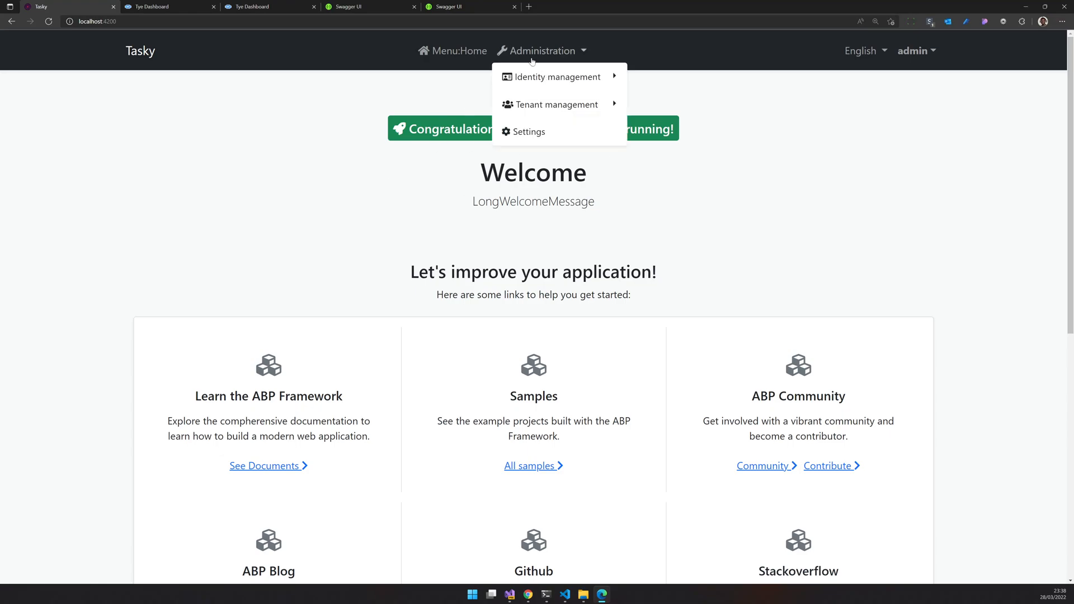
mouse_move(550, 77)
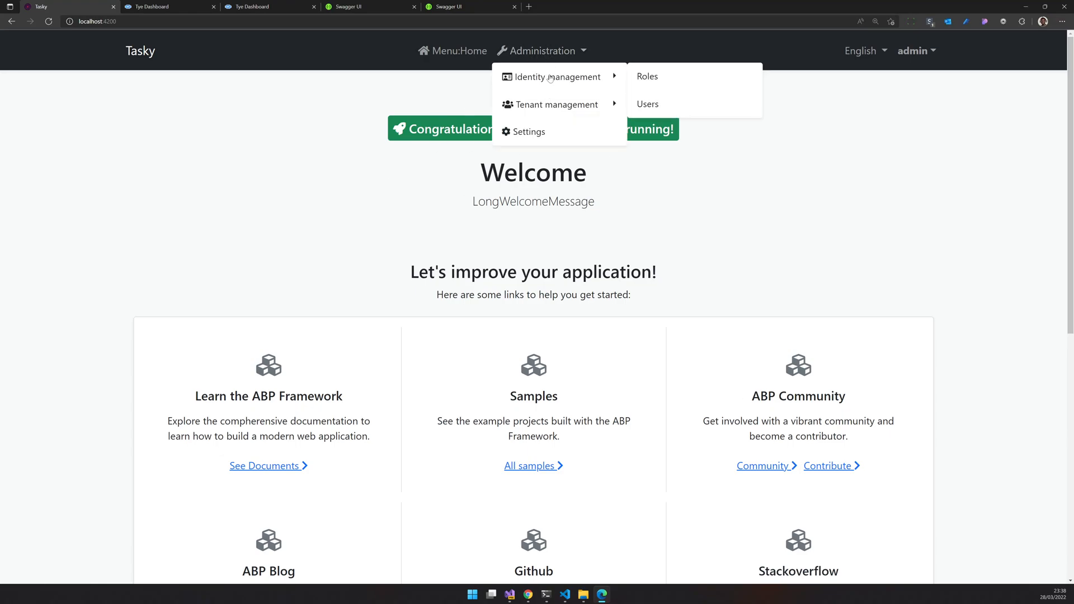
left_click(647, 76)
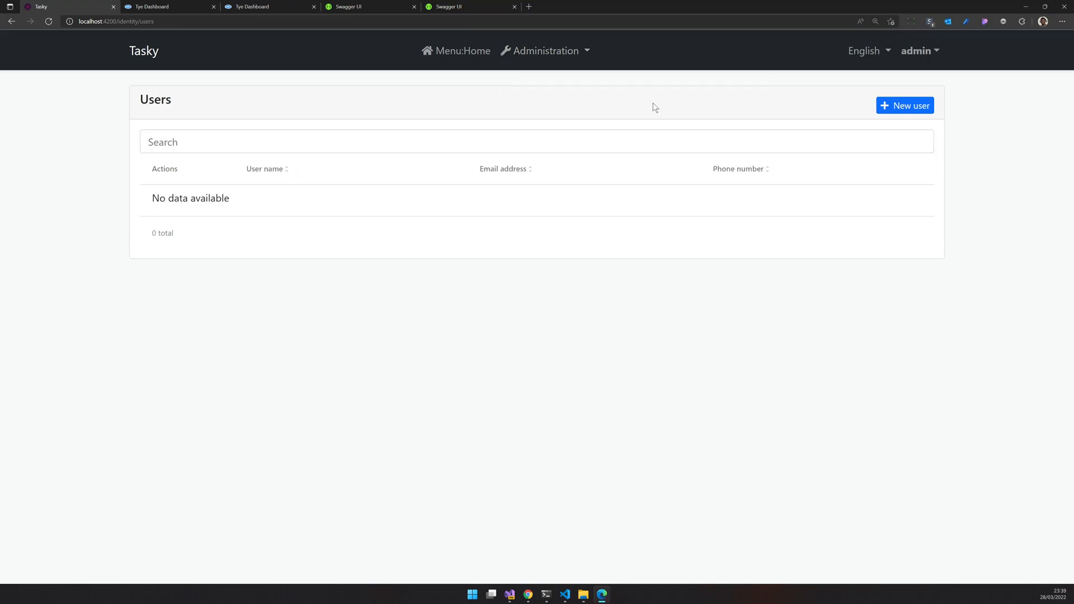
left_click(181, 203)
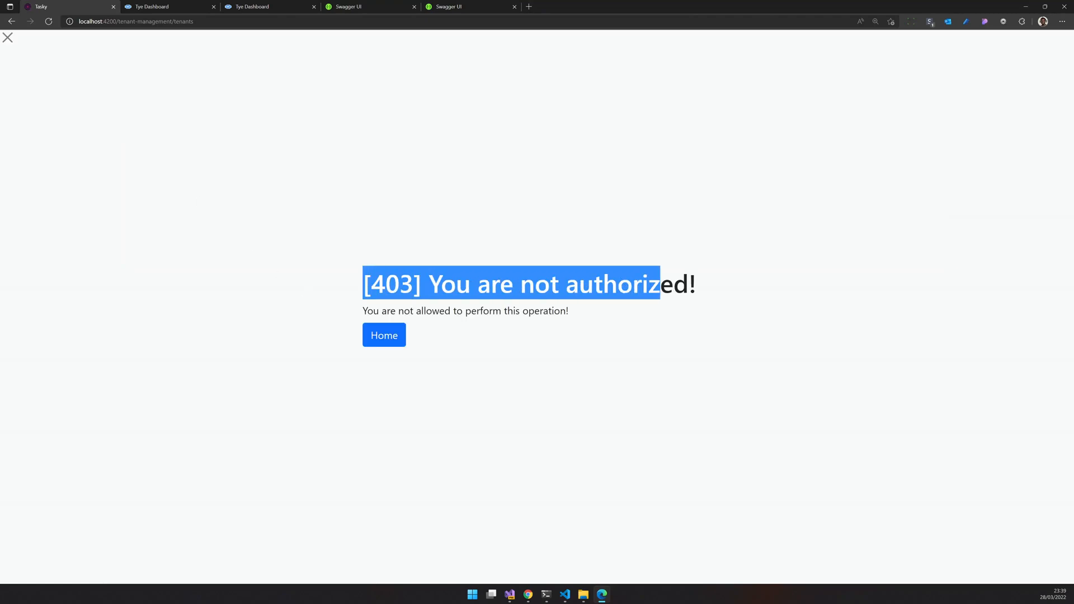
left_click(383, 335)
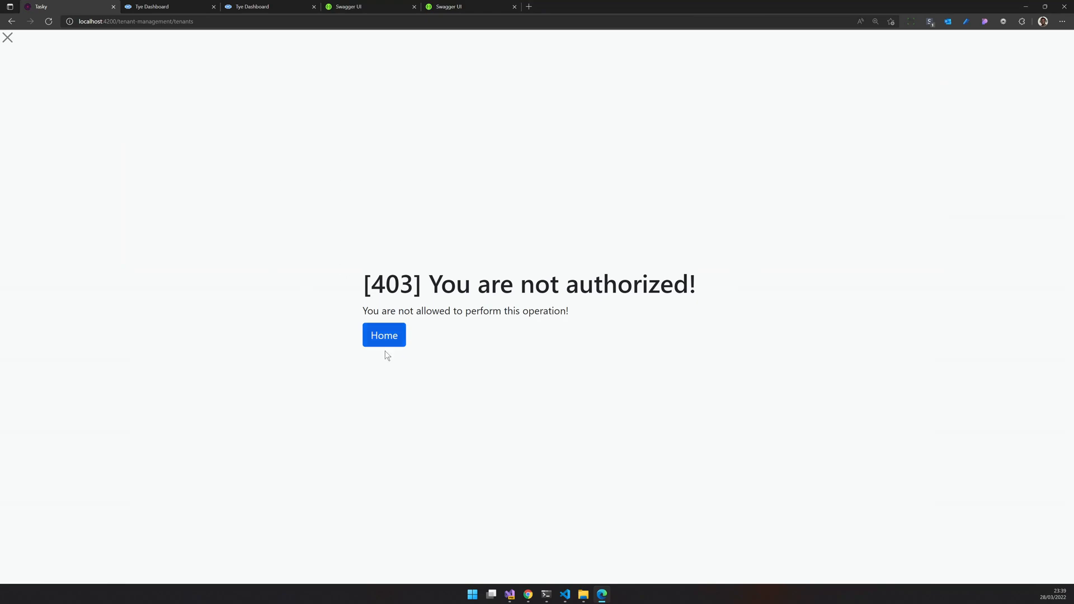
left_click(383, 335)
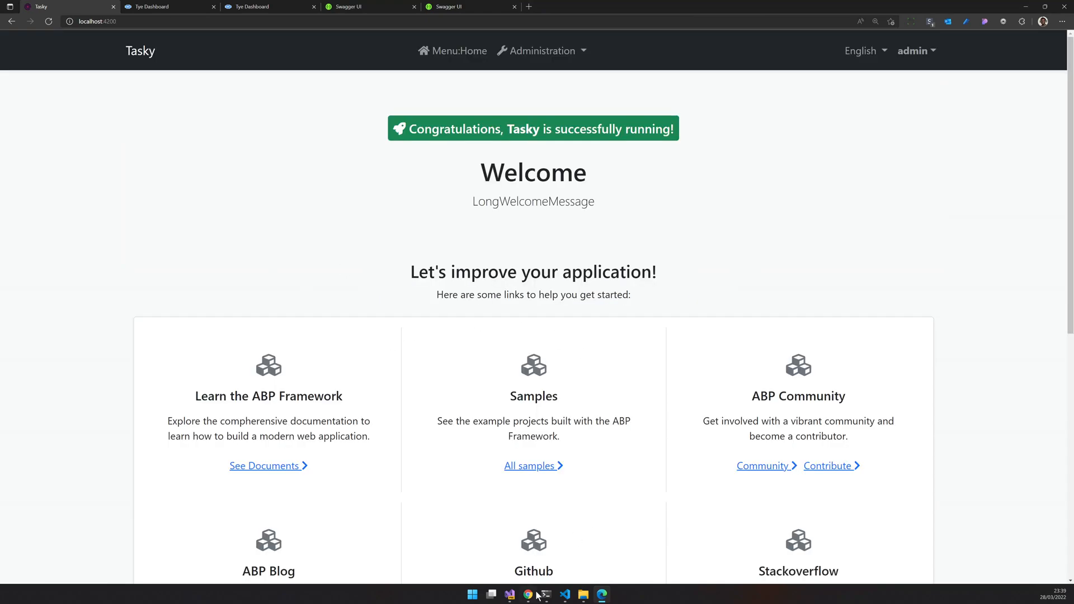
left_click(510, 594)
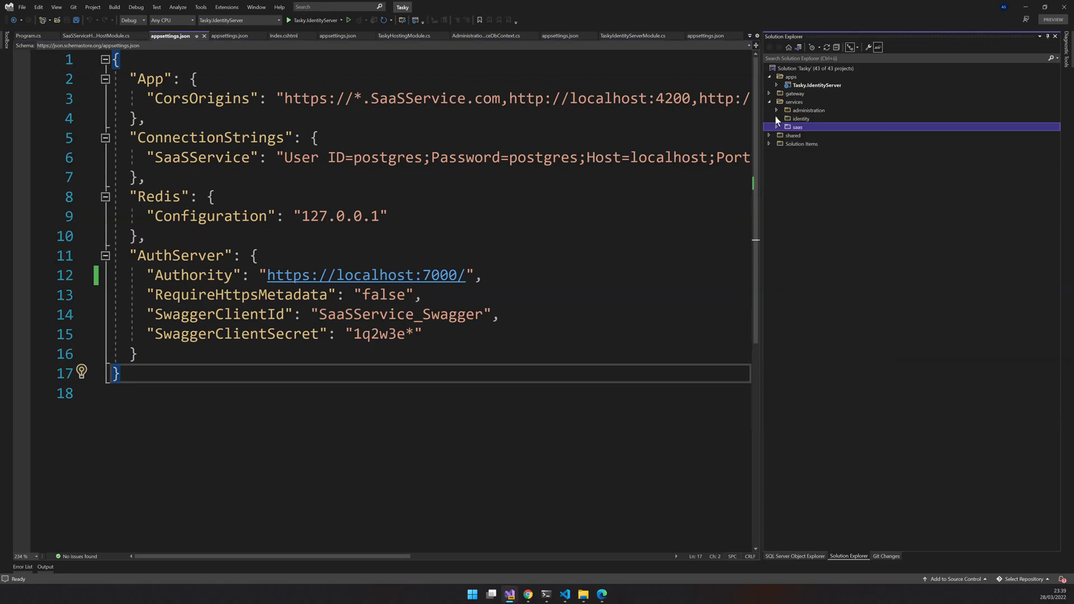
Step: Open the SaaS host module and add a project reference to the AdministrationService project
left_click(776, 127)
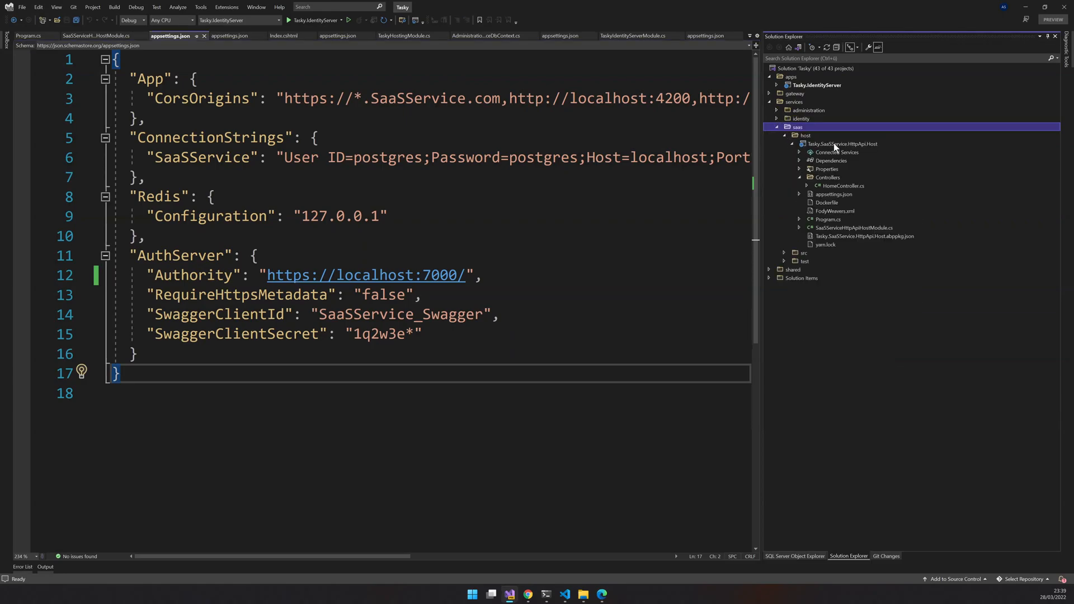
double_click(841, 144)
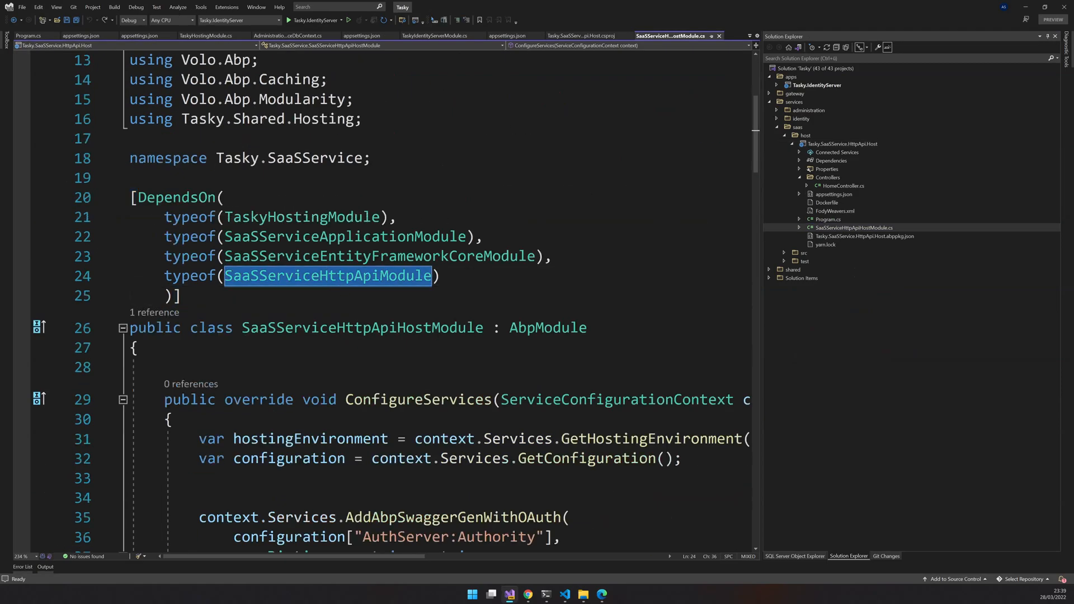
right_click(838, 152)
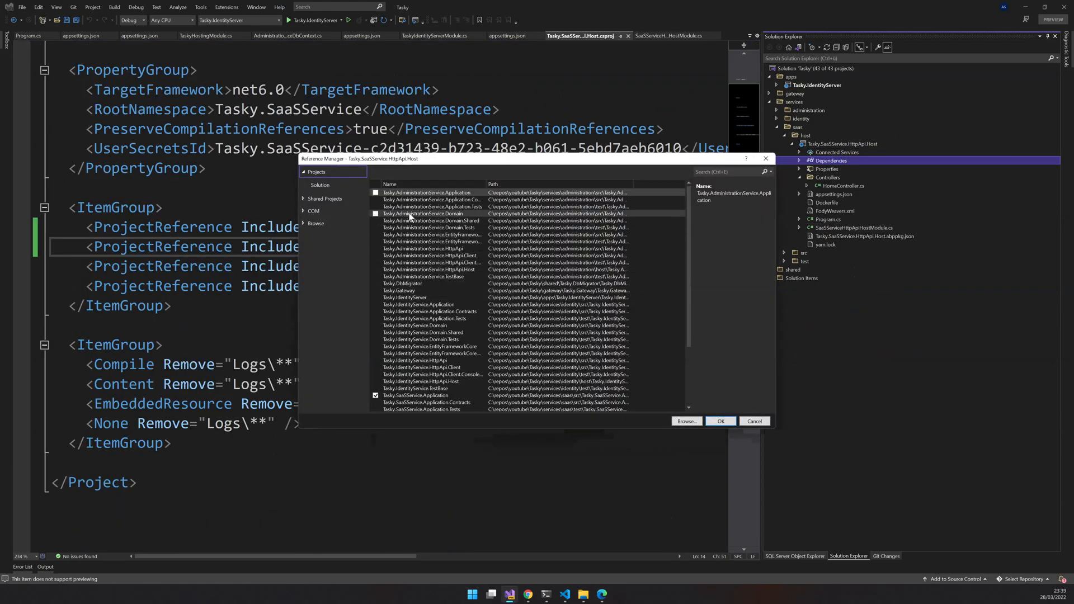
left_click(720, 420)
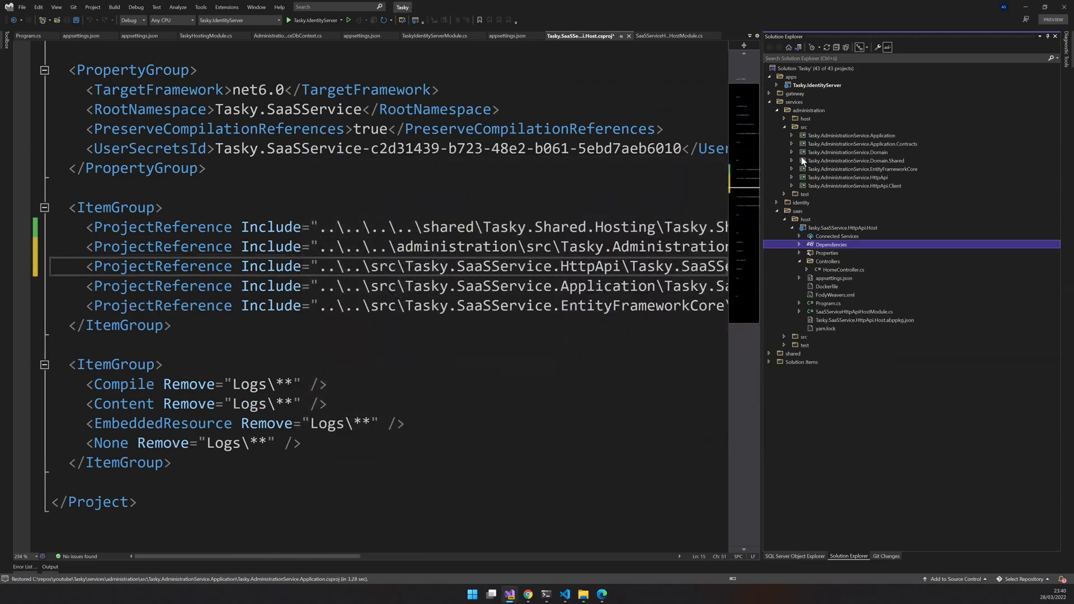
mouse_move(792, 174)
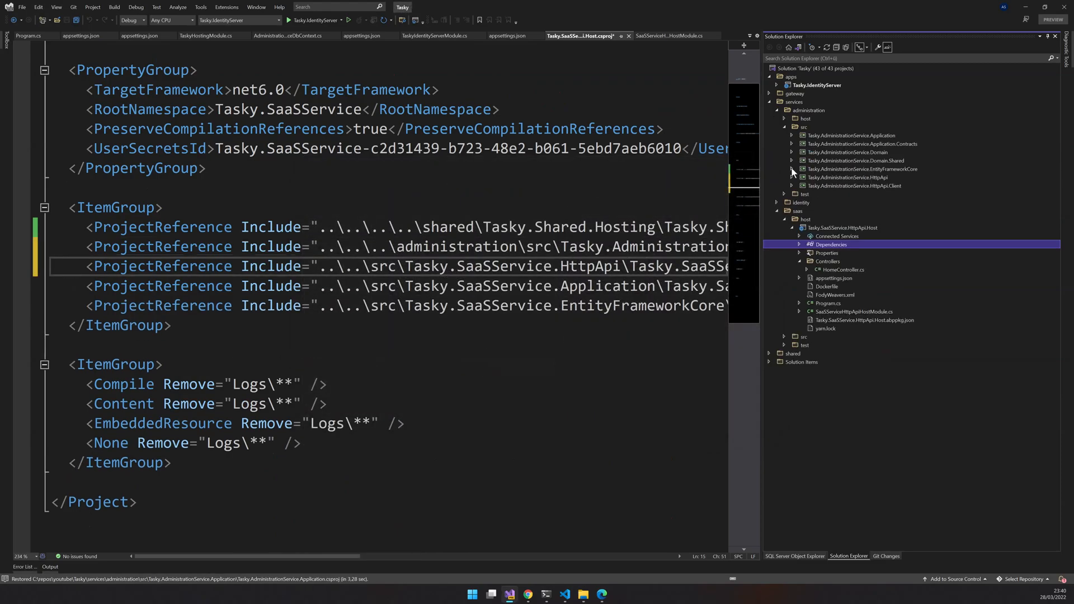
Step: Add typeof(AdministrationServiceEntityFrameworkCoreModule) to the SaaS host's DependsOn and save
left_click(792, 169)
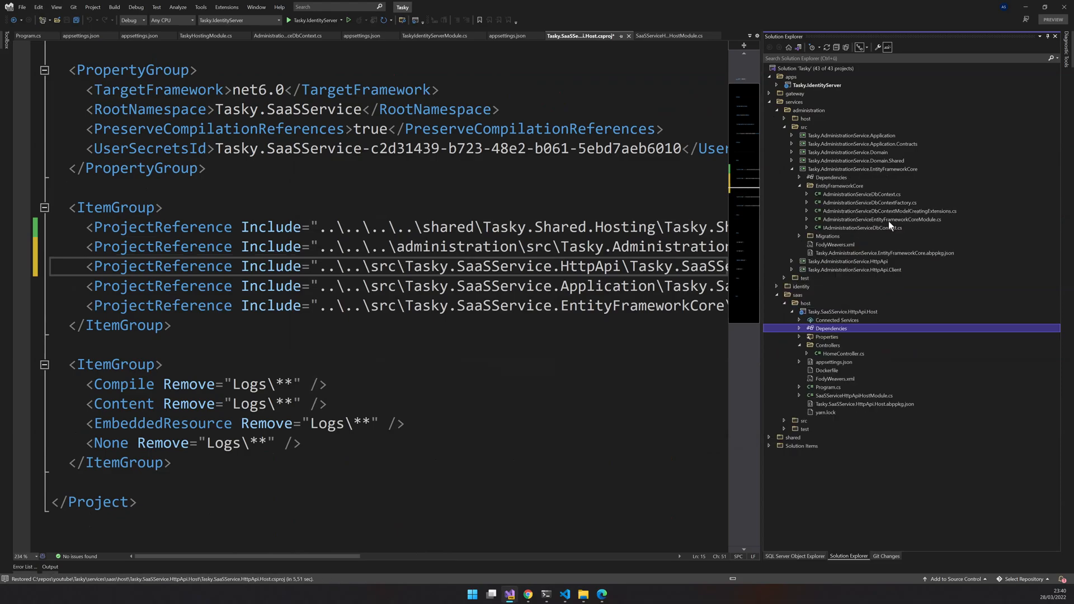
double_click(882, 219)
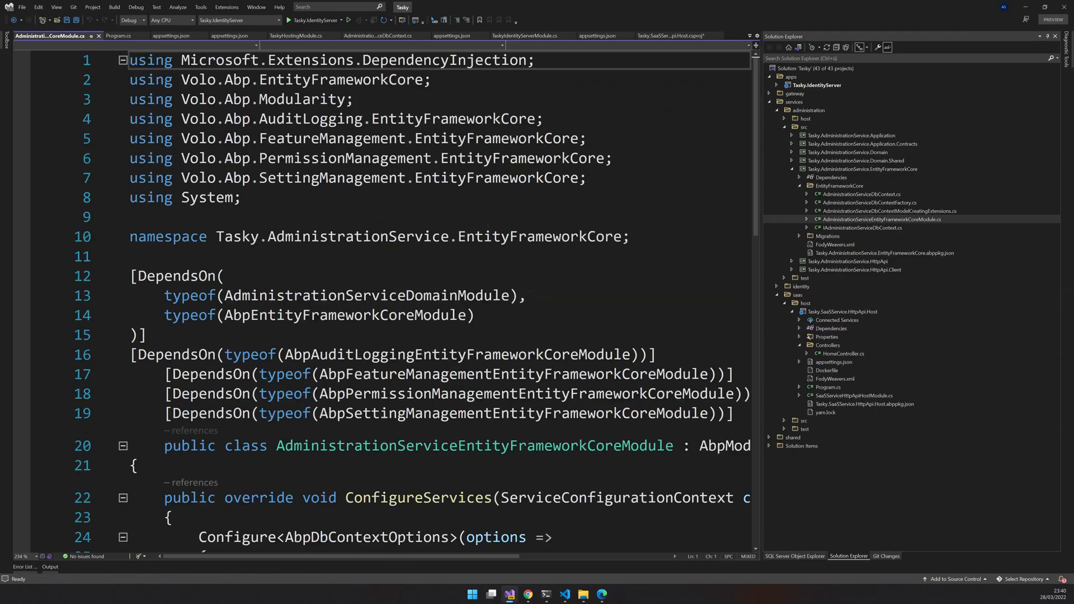
double_click(474, 446)
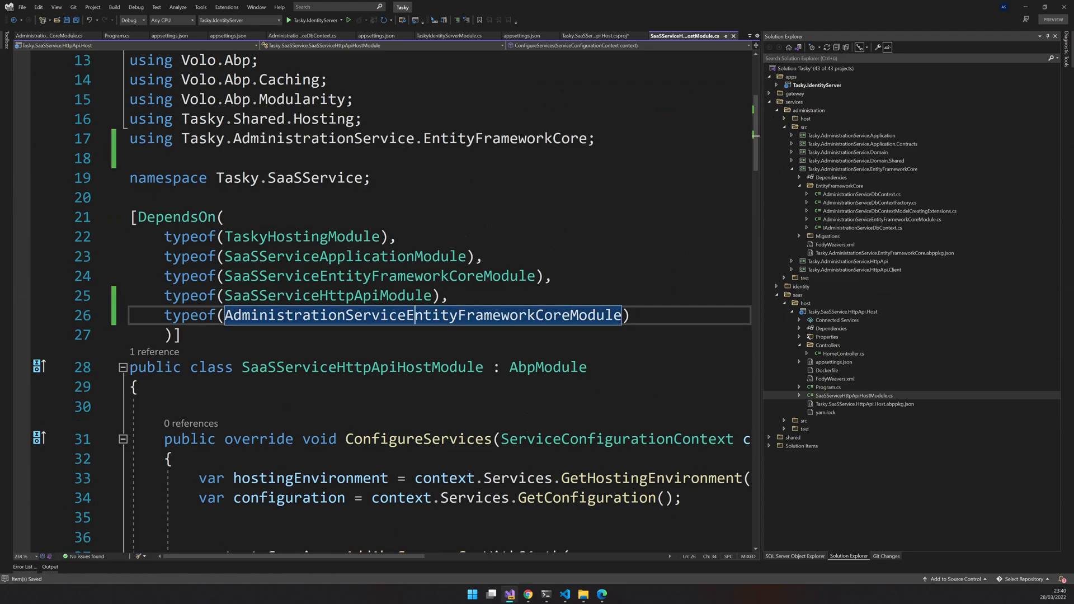
left_click(171, 35)
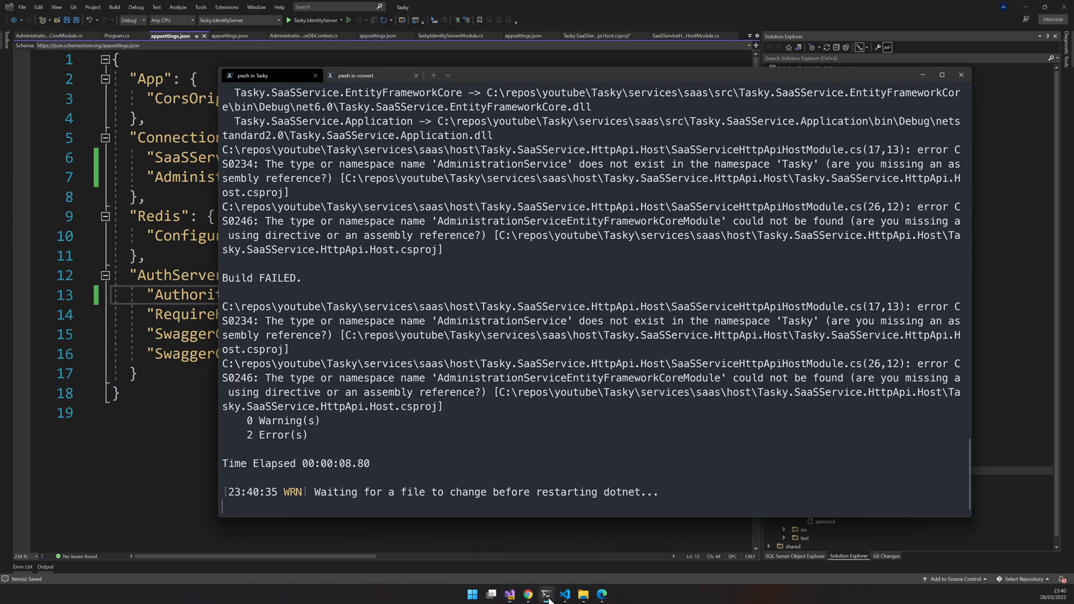
mouse_move(501, 443)
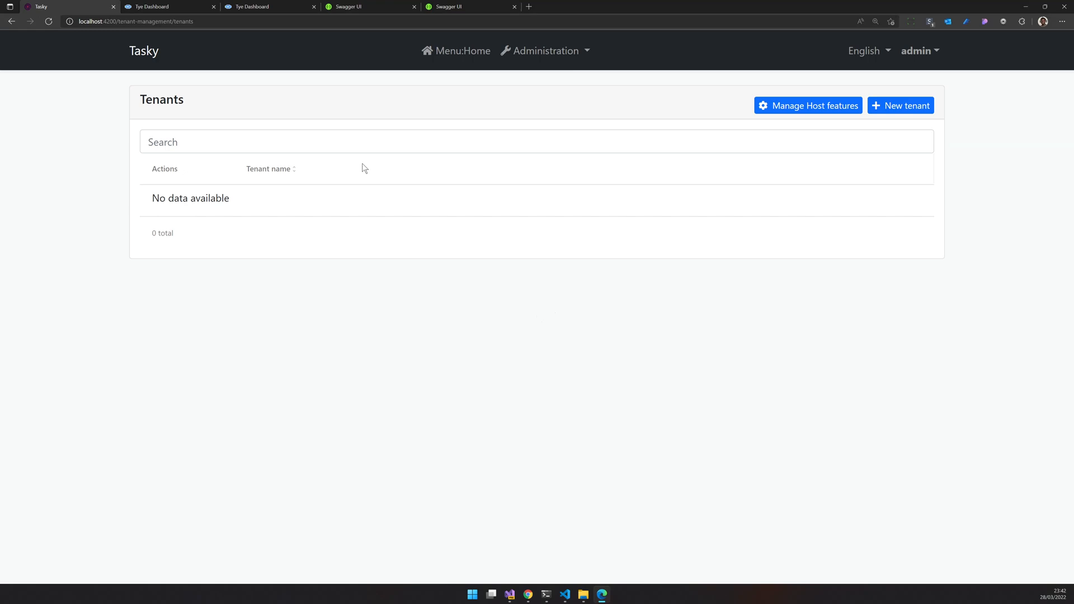
mouse_move(812, 113)
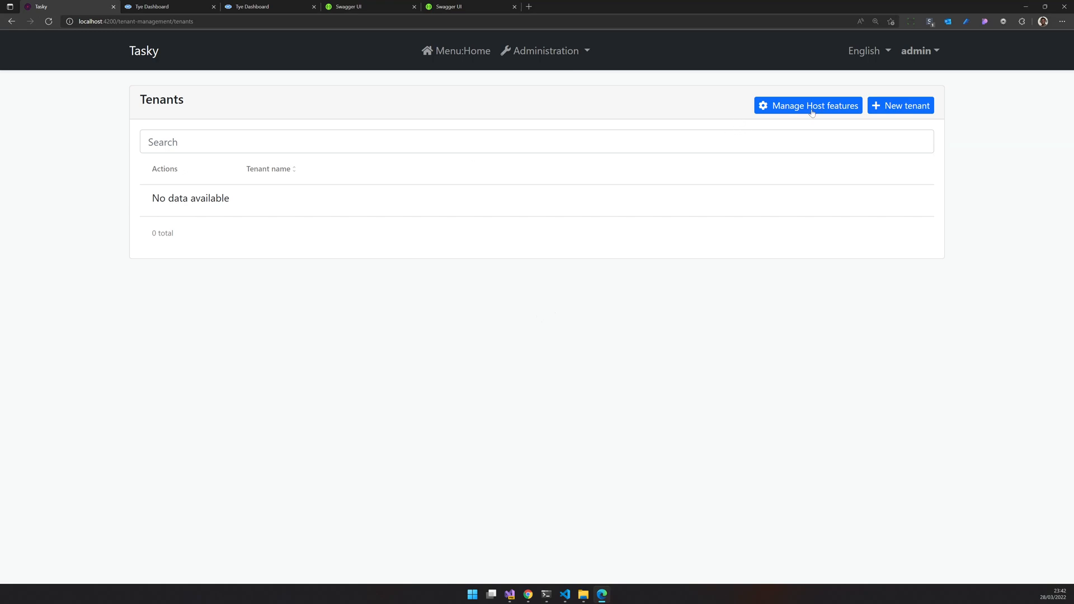
left_click(808, 106)
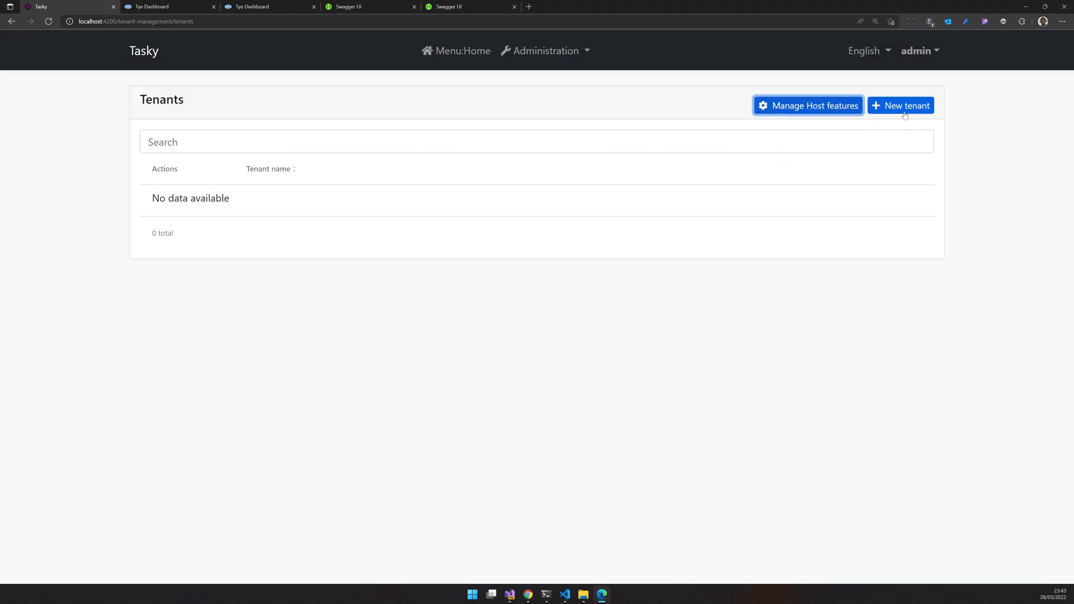
left_click(900, 105)
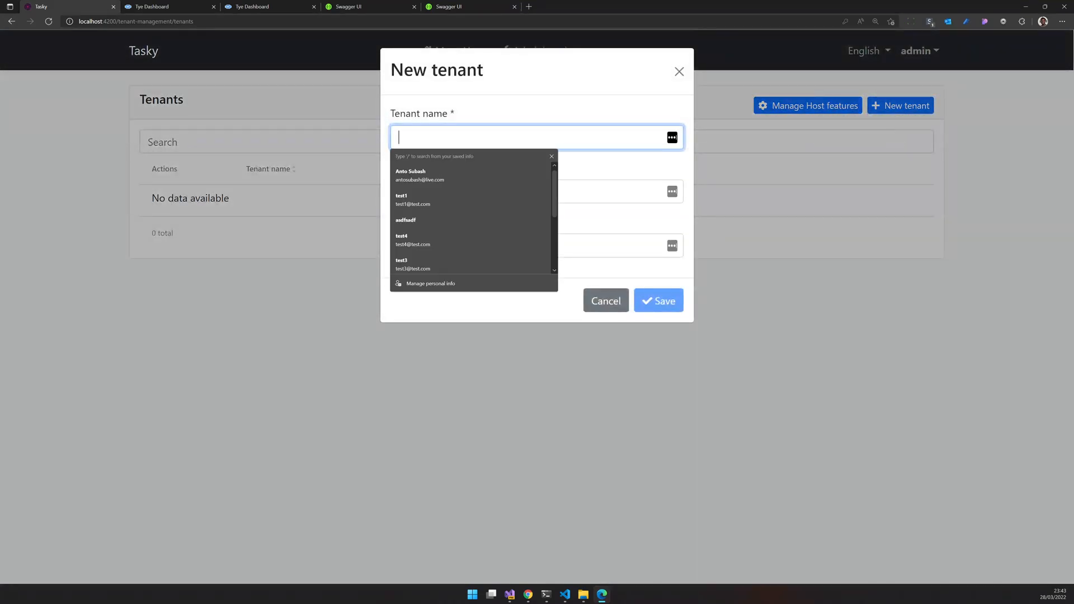
type("test1")
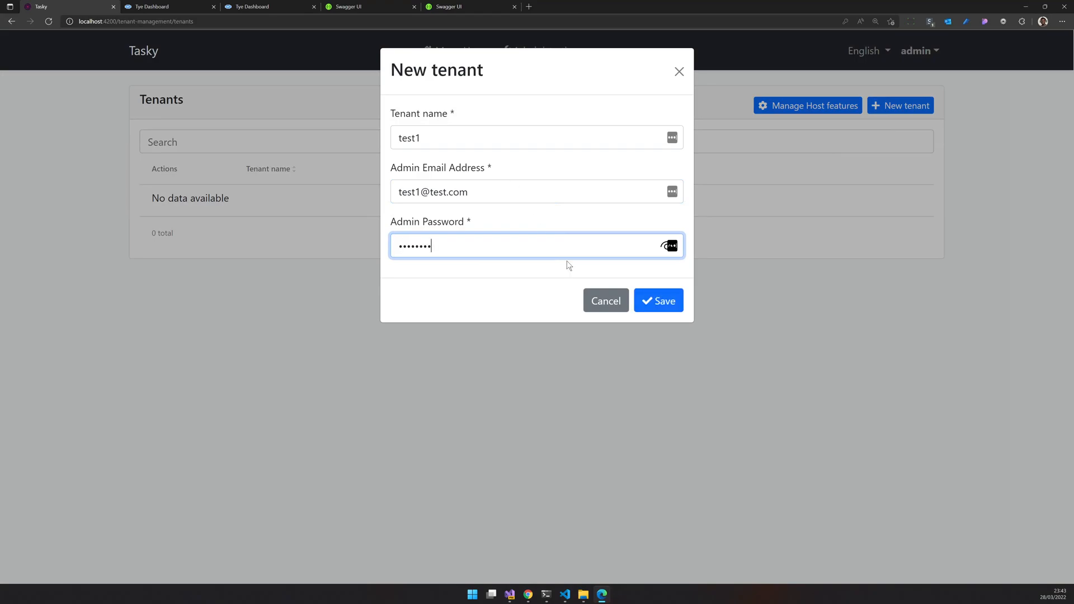
left_click(658, 301)
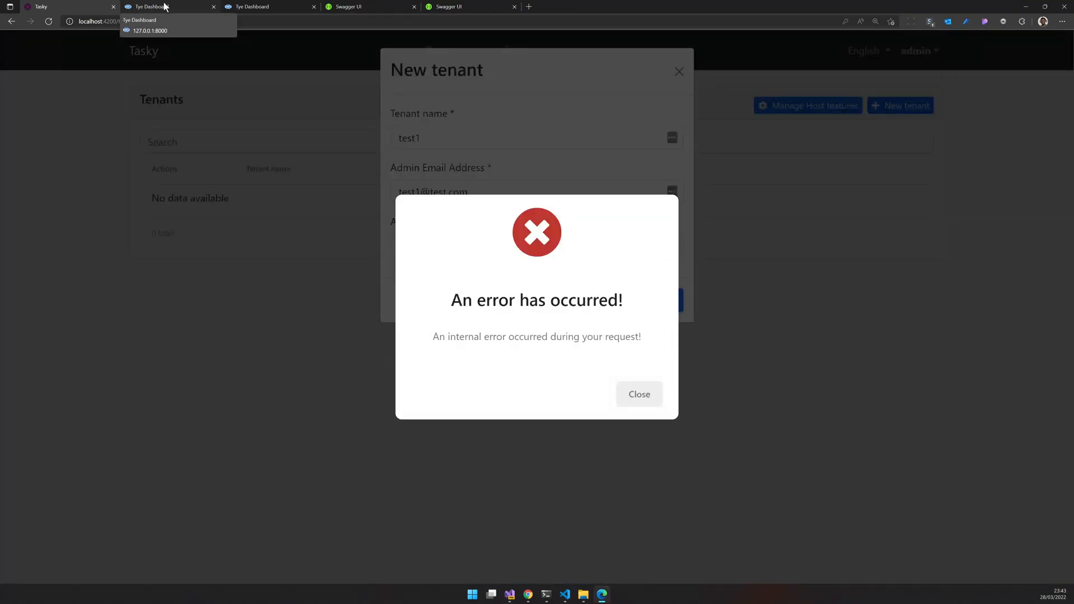
Step: Reload the Tye Dashboard, scroll the saasservice logs to the error, then switch to Visual Studio
left_click(157, 7)
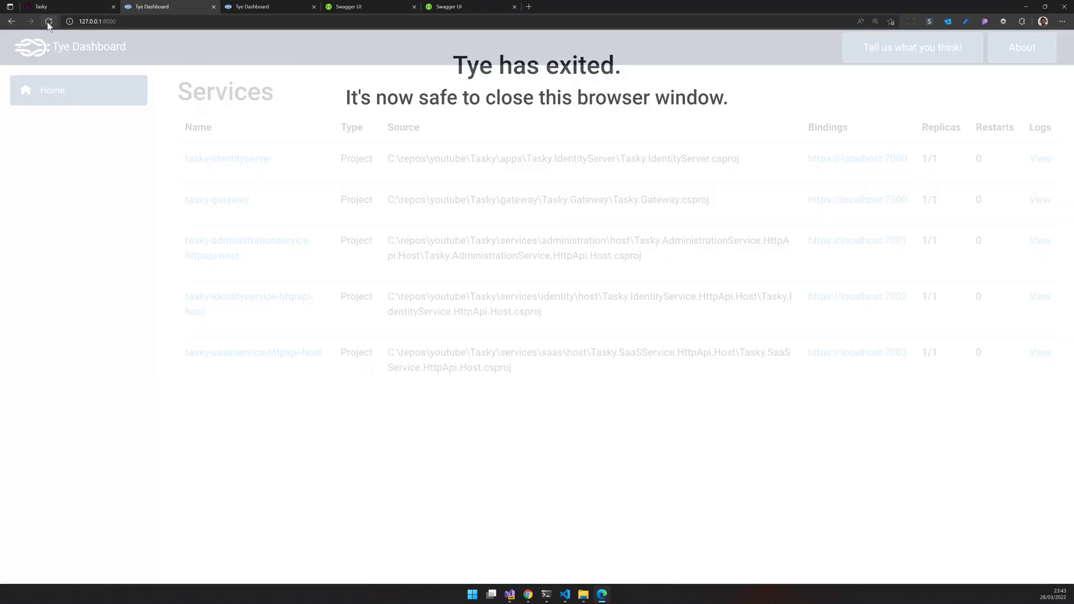
left_click(1039, 353)
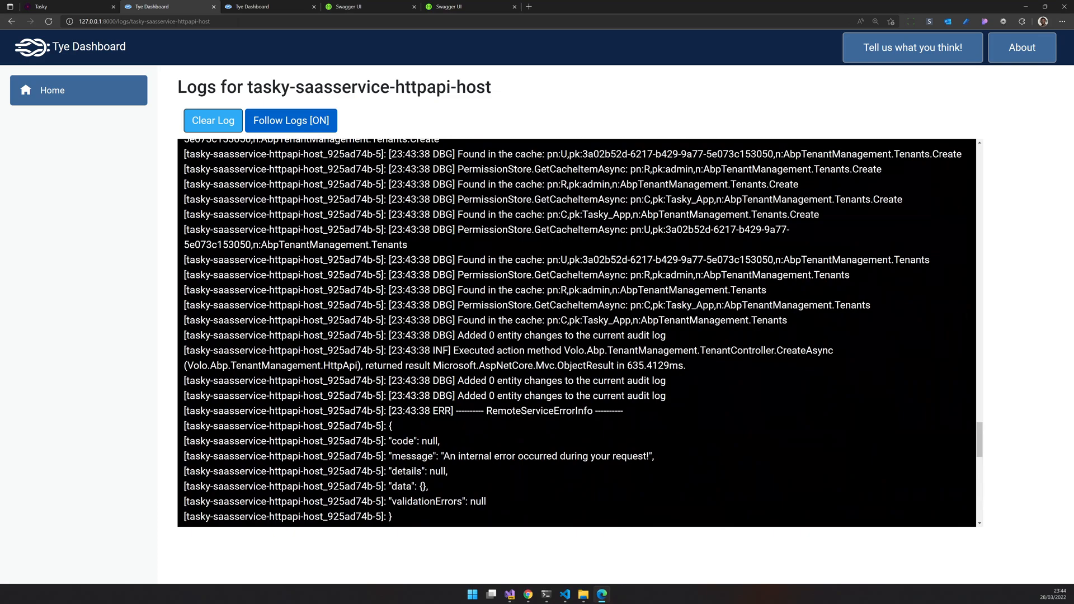
scroll("down", 3)
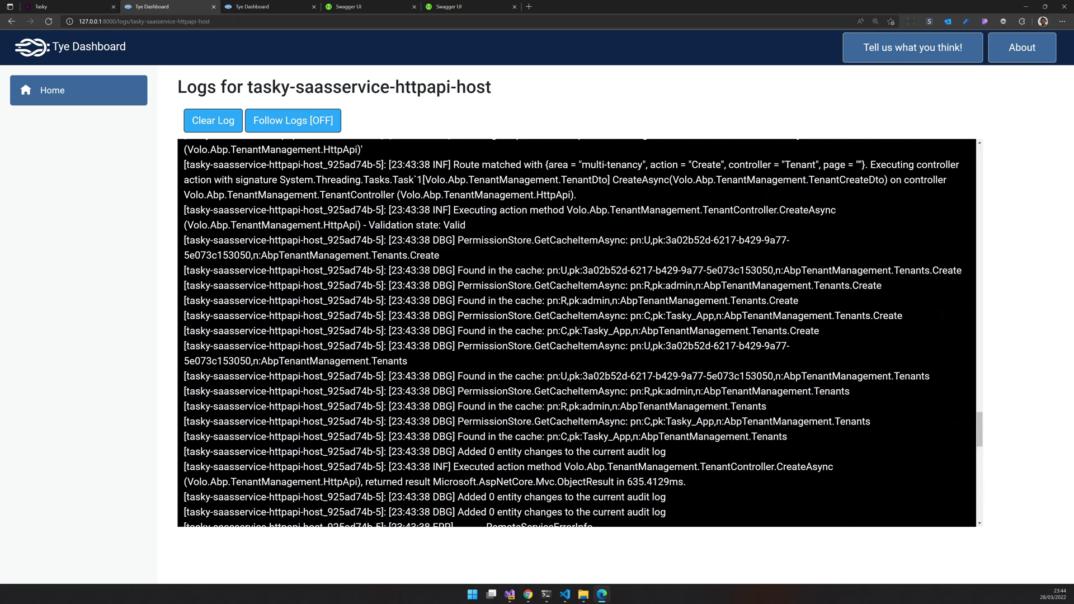
mouse_move(565, 594)
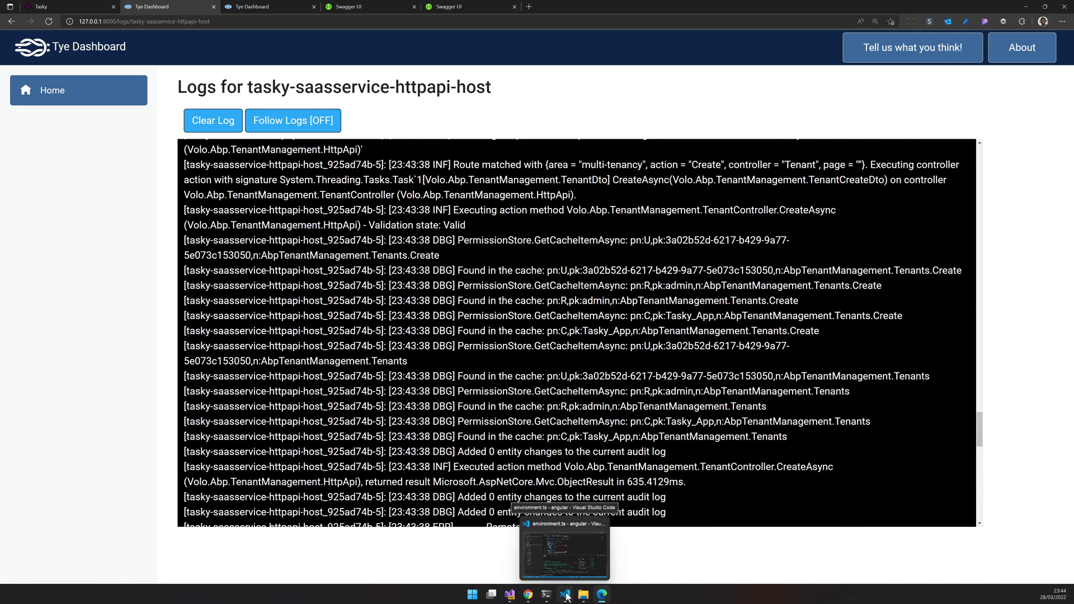
left_click(564, 594)
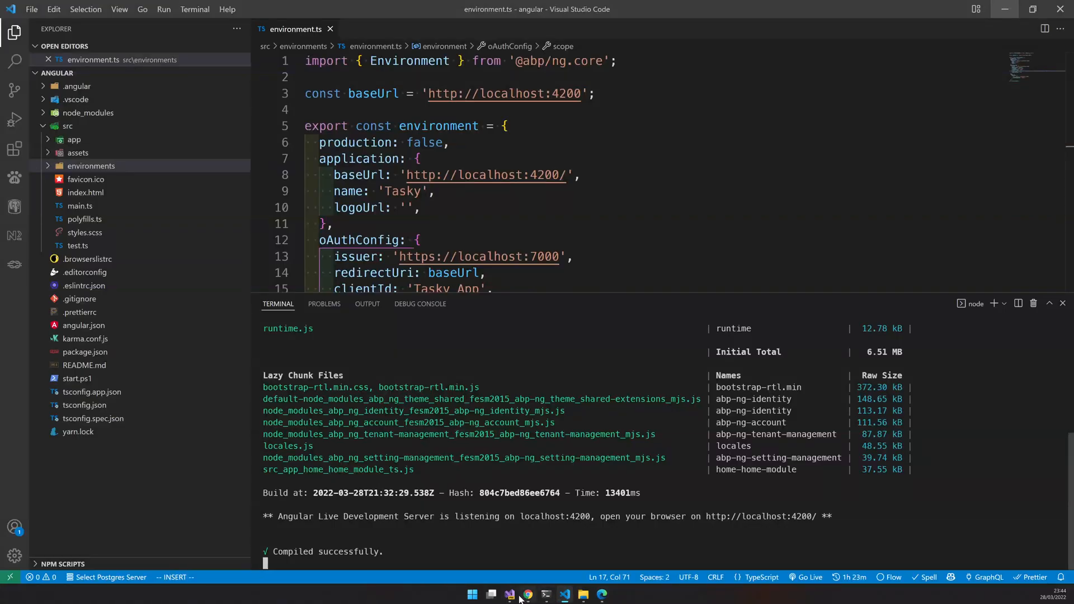
left_click(509, 592)
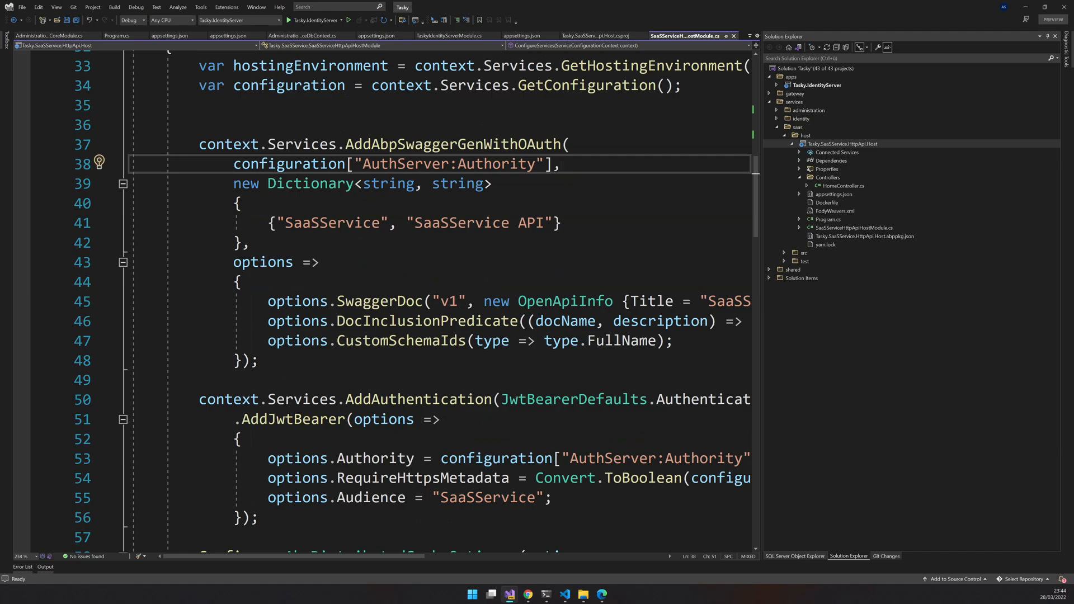
mouse_move(855, 190)
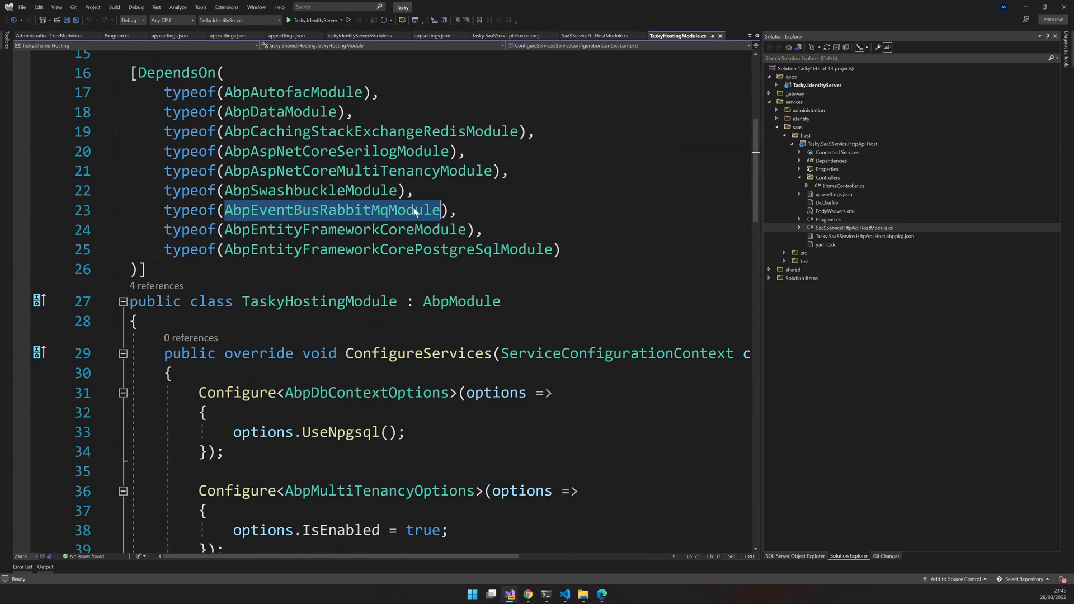
Step: Highlight AbpEventBusRabbitMqModule in the DependsOn attribute of TaskyHostingModule.cs
double_click(331, 210)
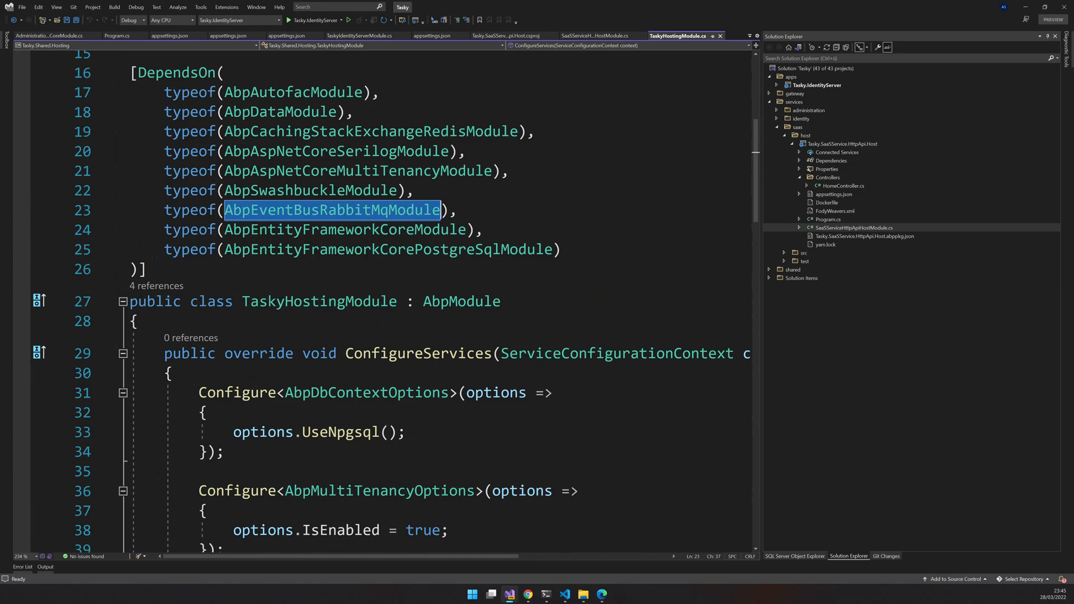
mouse_move(601, 593)
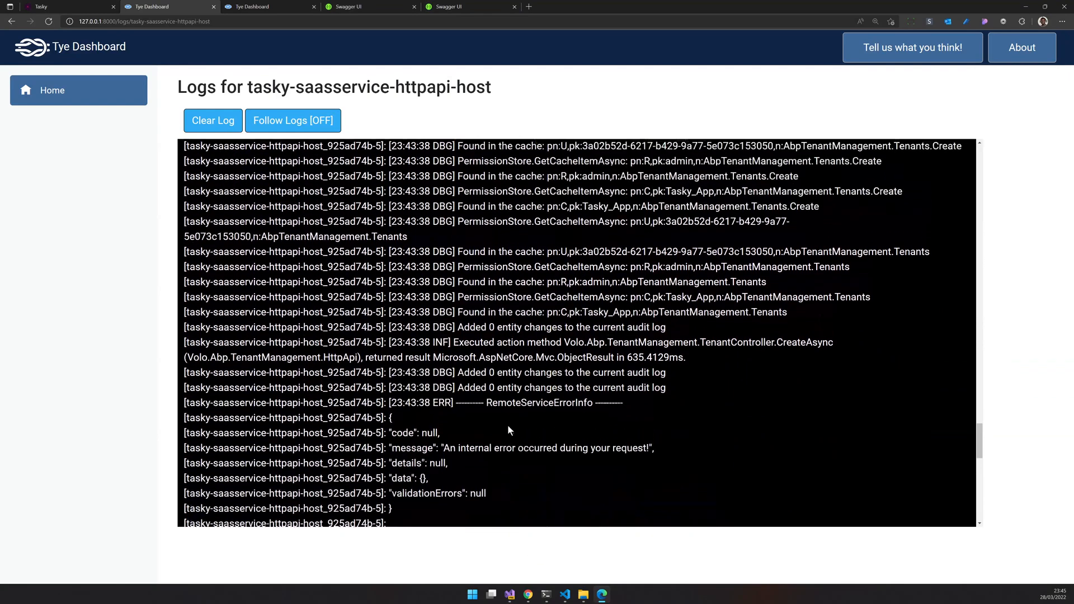
Step: Highlight 'saasservice' as the host of the failing logs, then return to Visual Studio
double_click(341, 86)
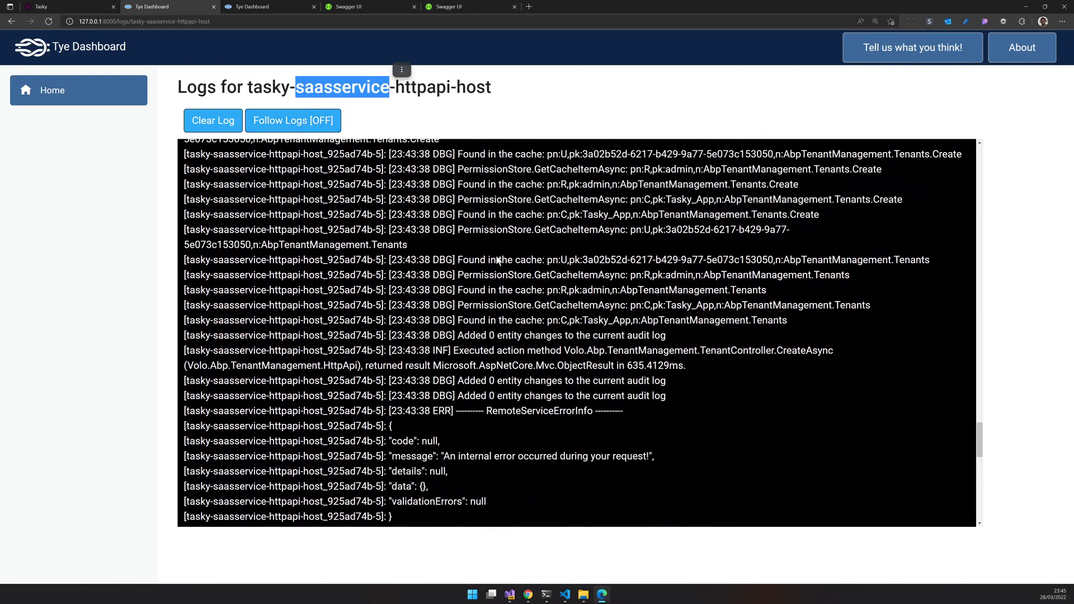
mouse_move(564, 594)
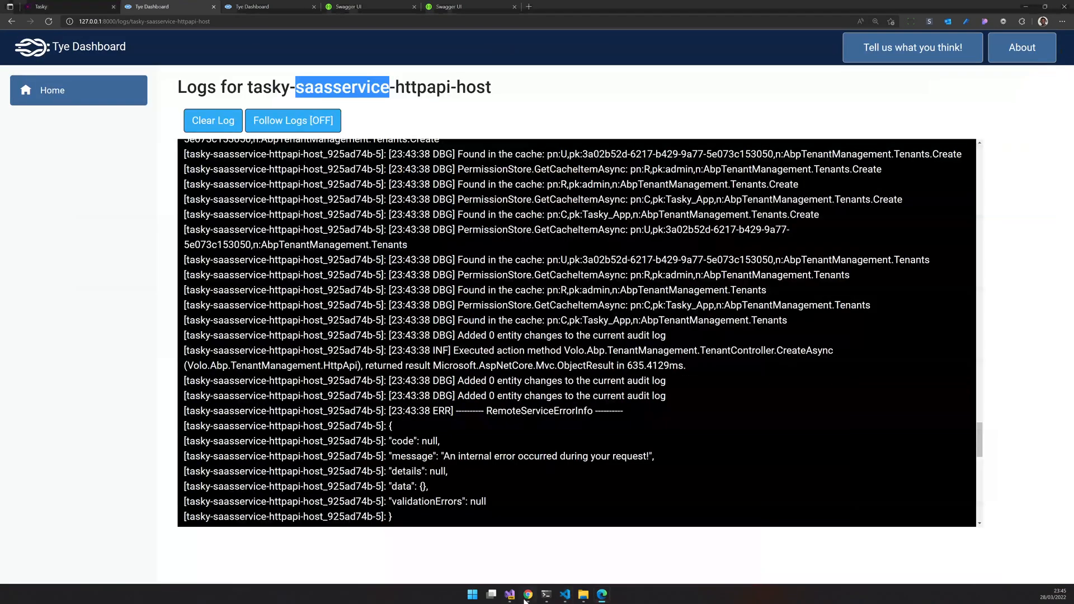
left_click(511, 594)
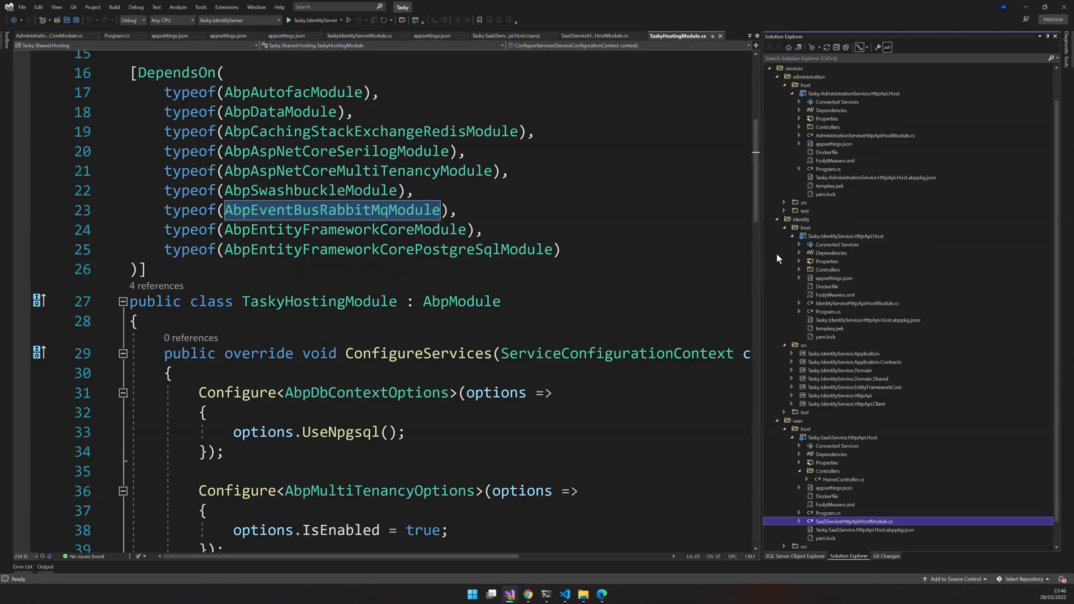
mouse_move(878, 256)
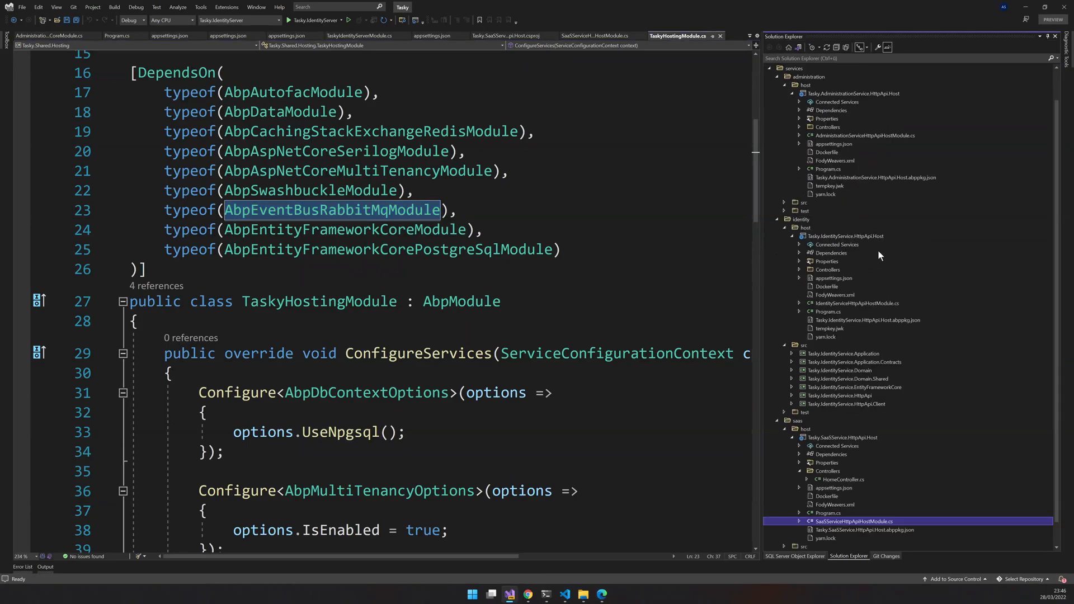
double_click(461, 302)
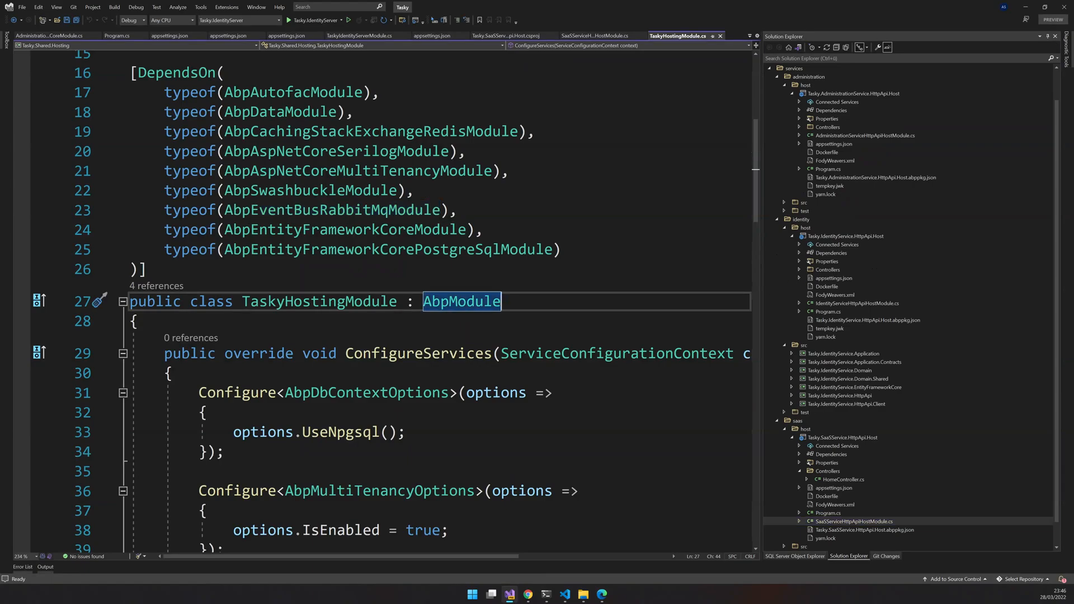
scroll("down", 3)
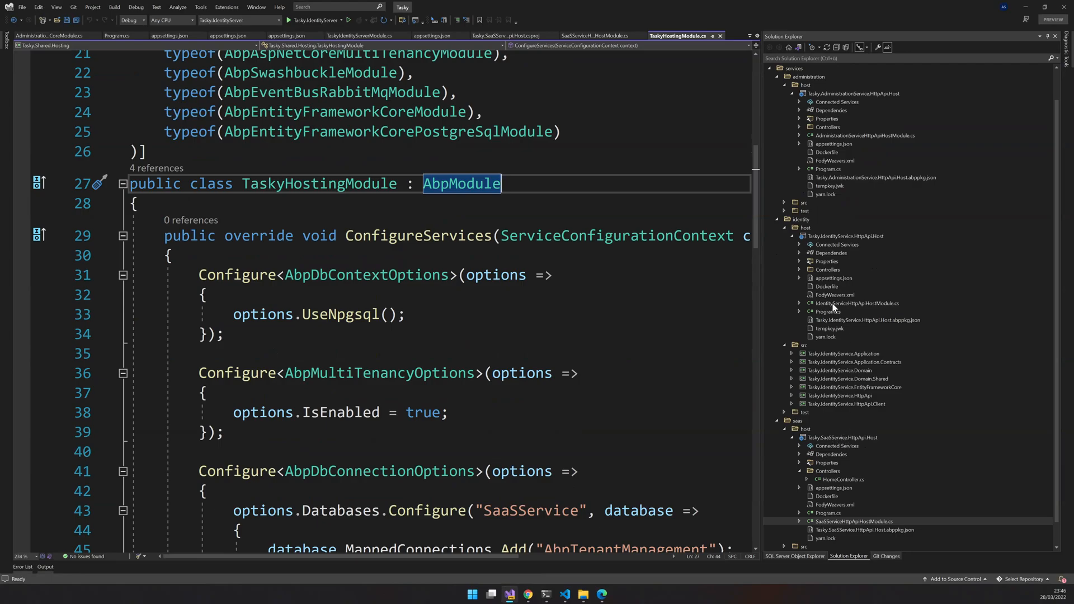
mouse_move(834, 155)
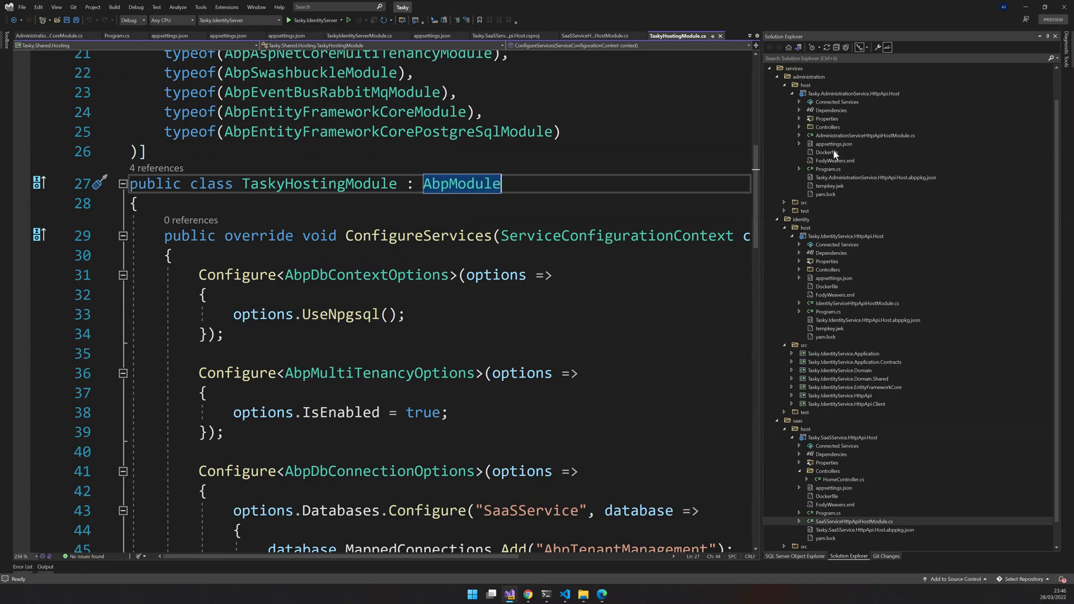
mouse_move(811, 152)
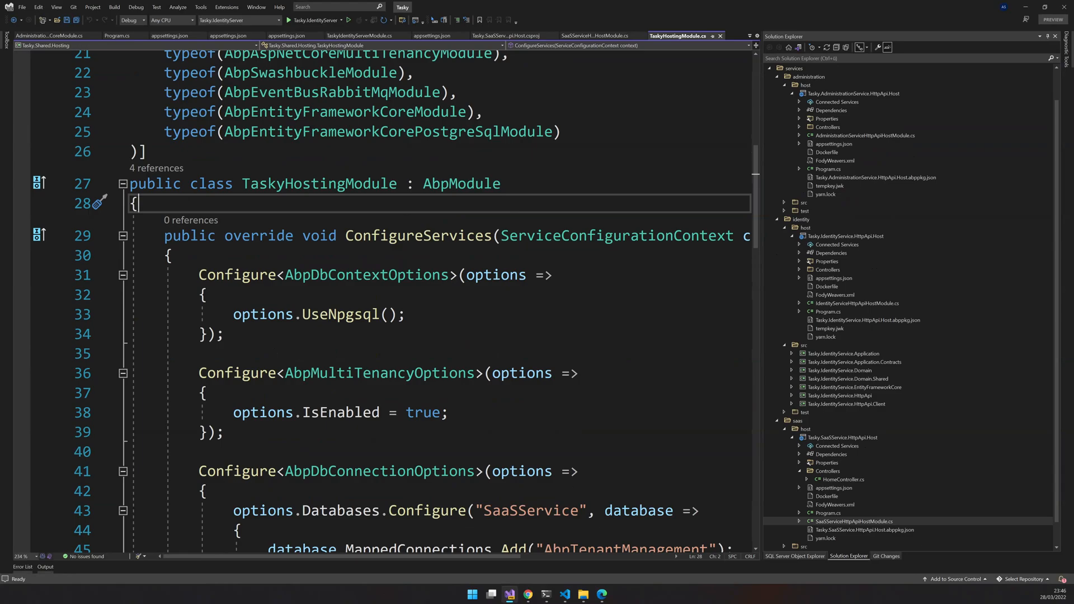
scroll("down", 3)
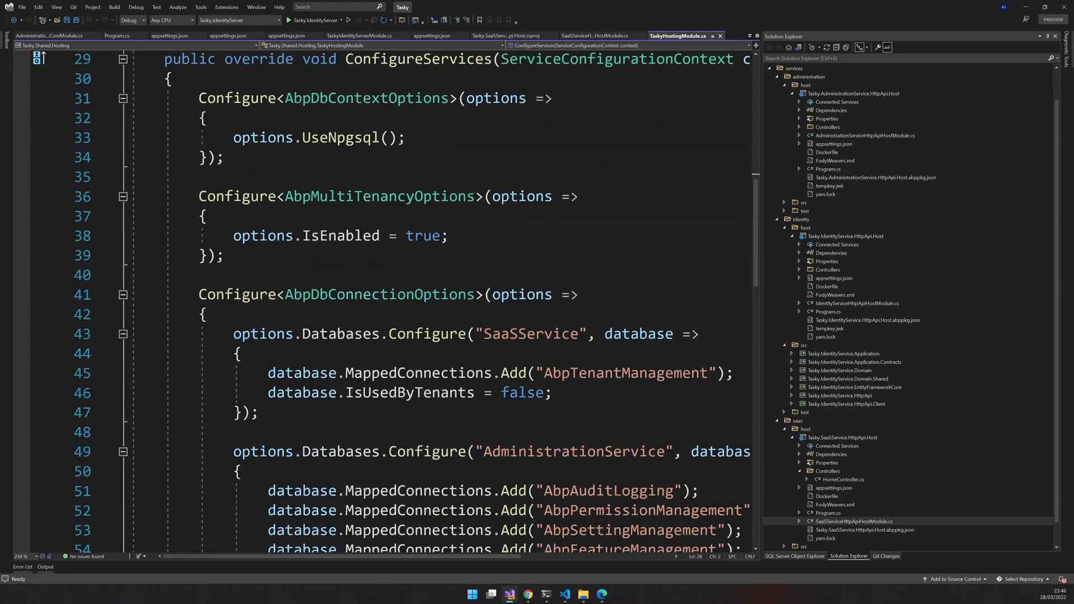
left_click(223, 255)
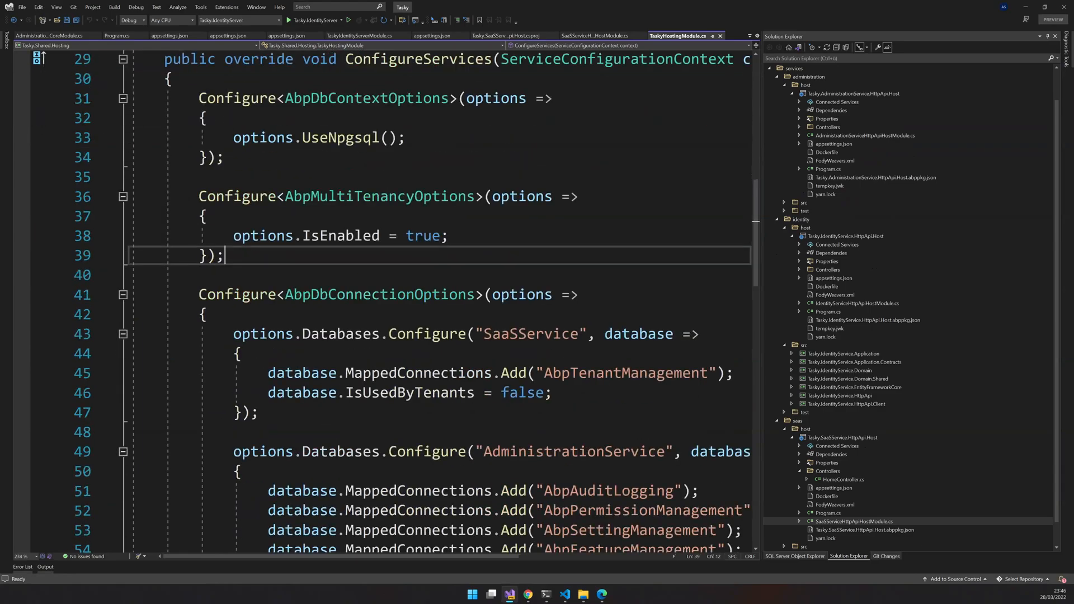